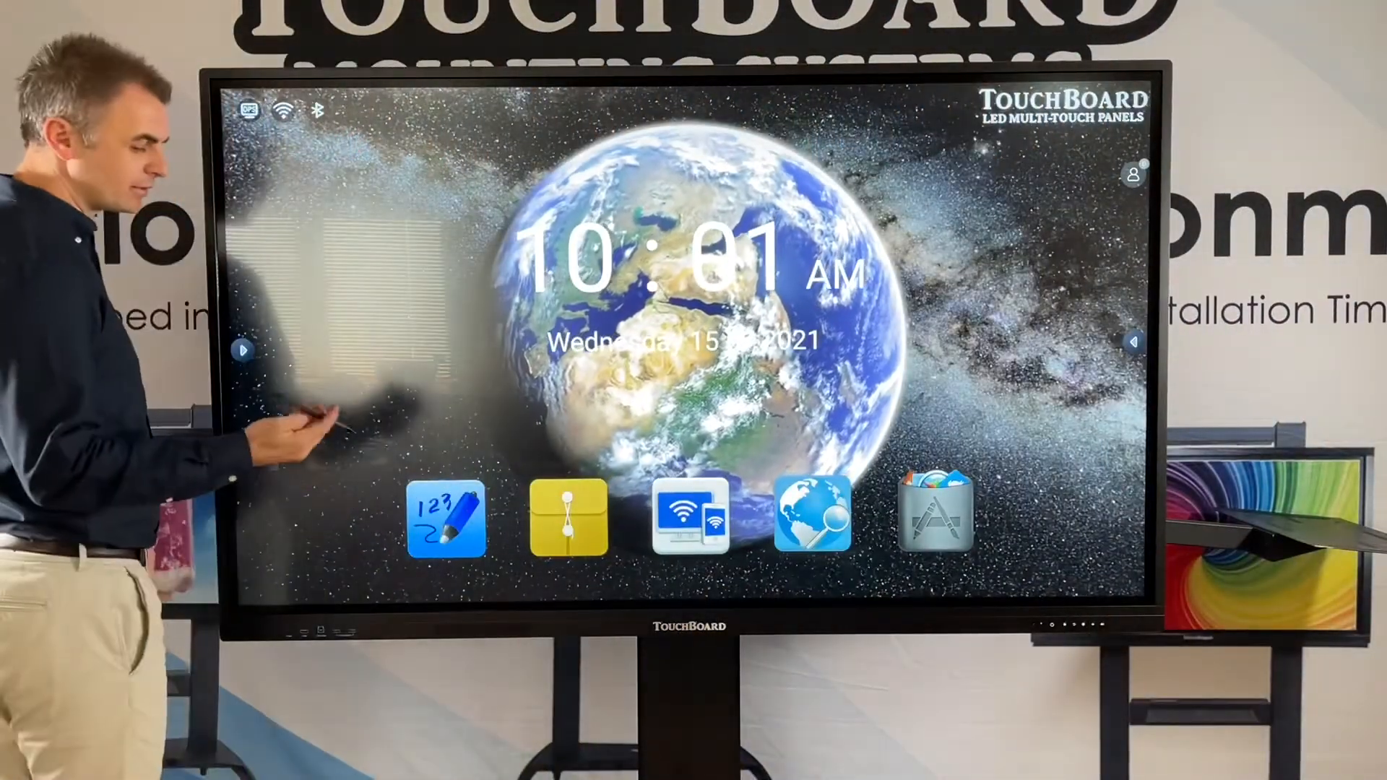
- Launch S-write from the home screen so a blank whiteboard appears
{"action": "left_click", "coordinate": [446, 515]}
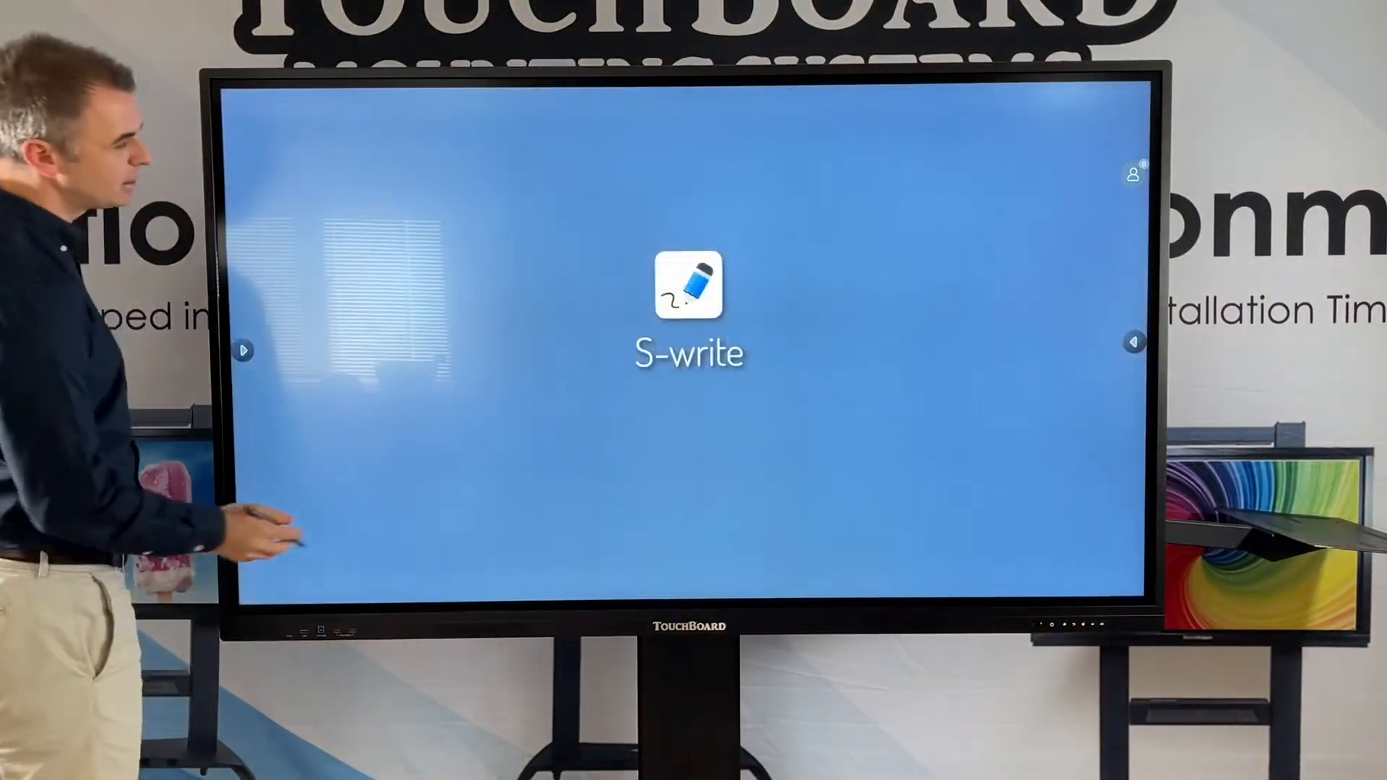
{"action": "left_click", "coordinate": [688, 292]}
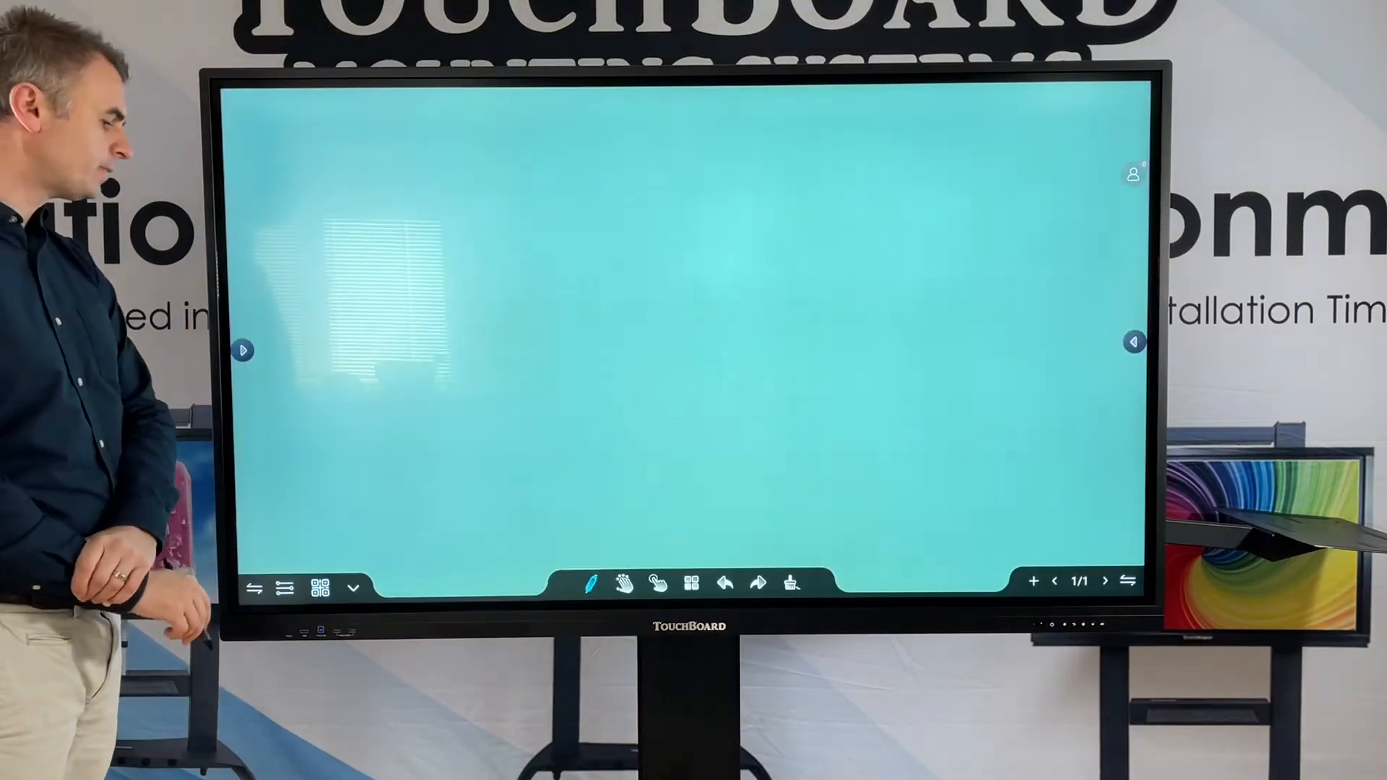
{"action": "left_click", "coordinate": [591, 584]}
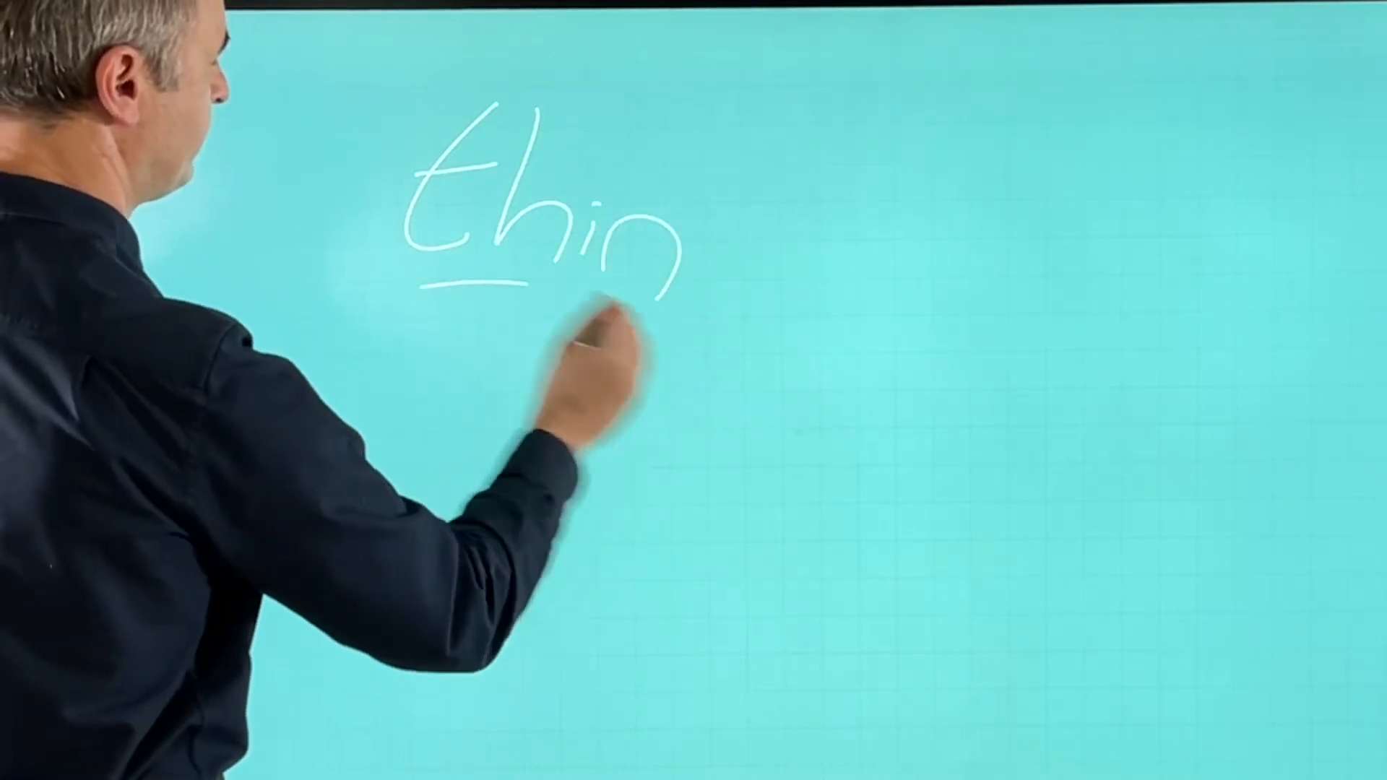
{"action": "left_click", "coordinate": [604, 558]}
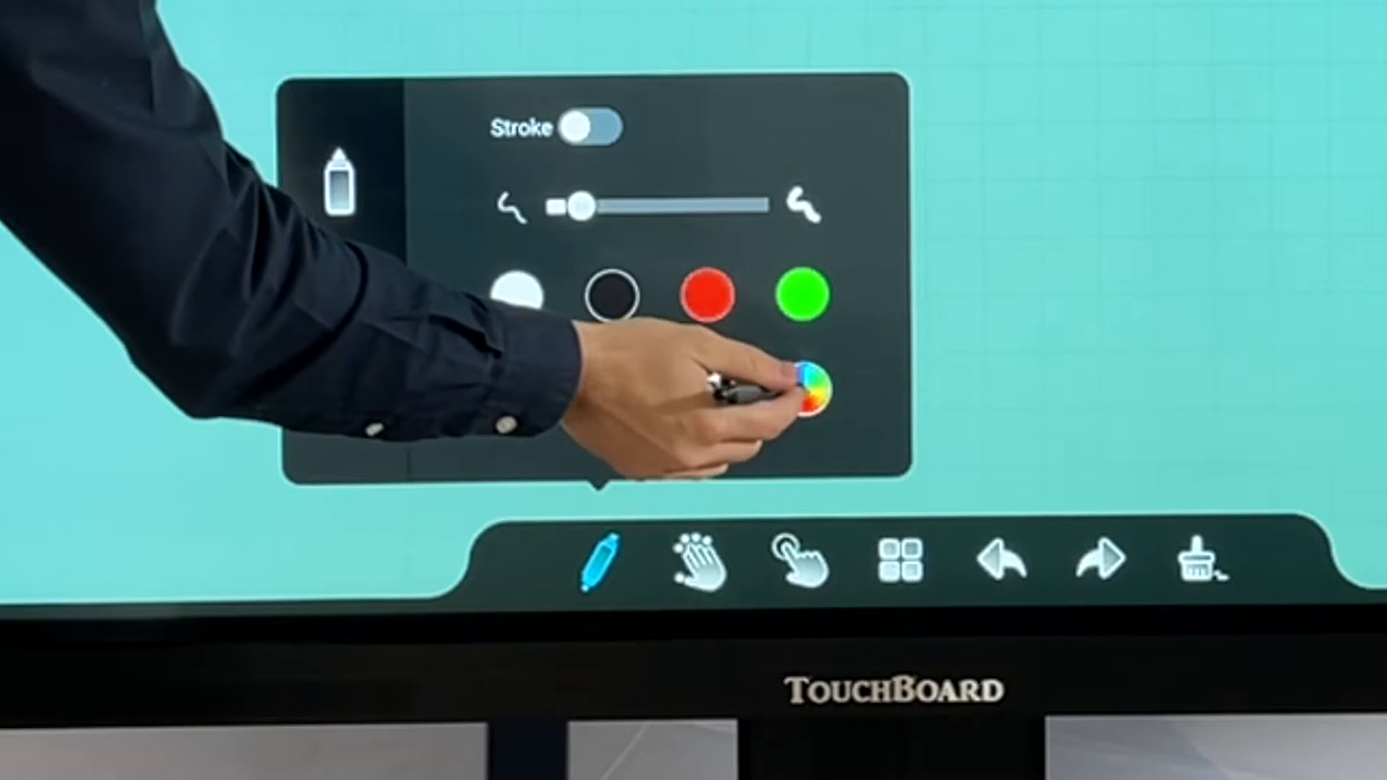
{"action": "left_click", "coordinate": [813, 389]}
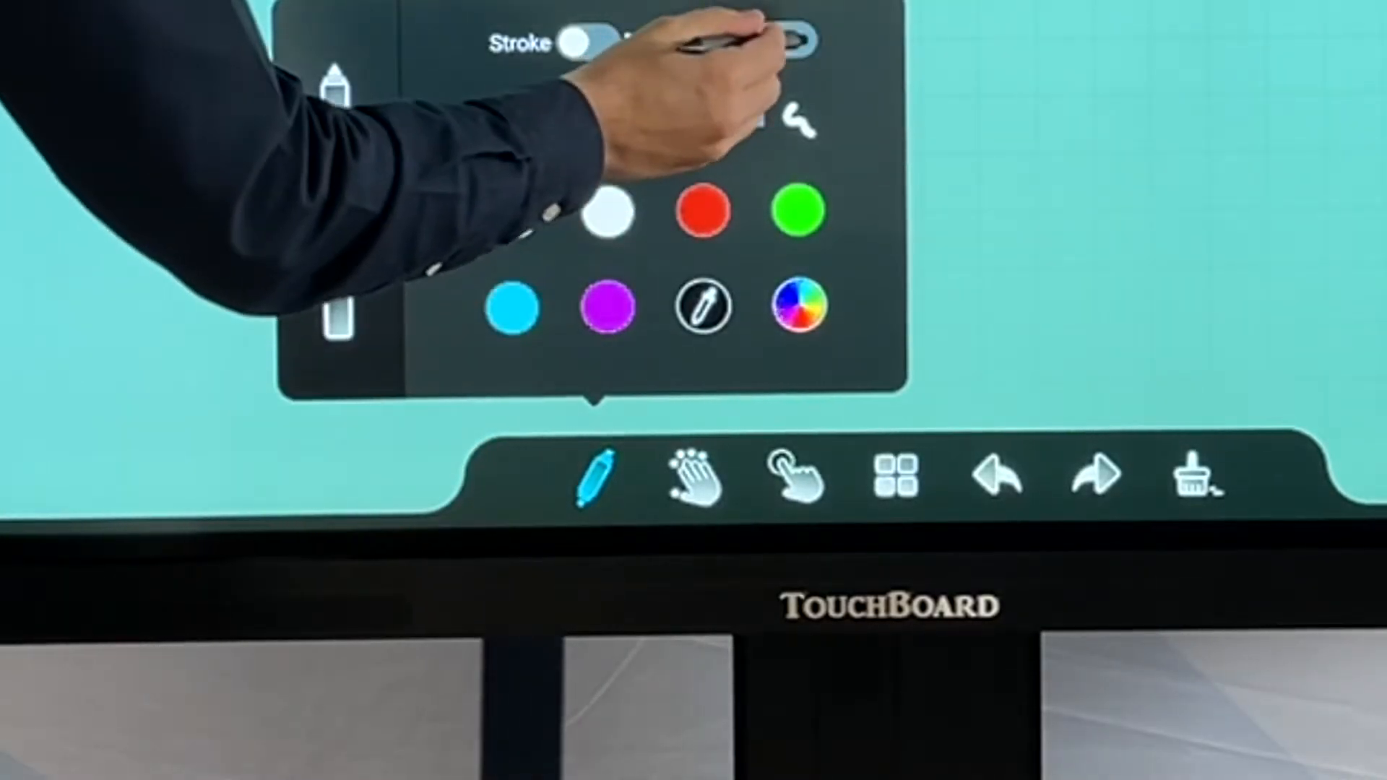
{"action": "left_click", "coordinate": [1213, 479]}
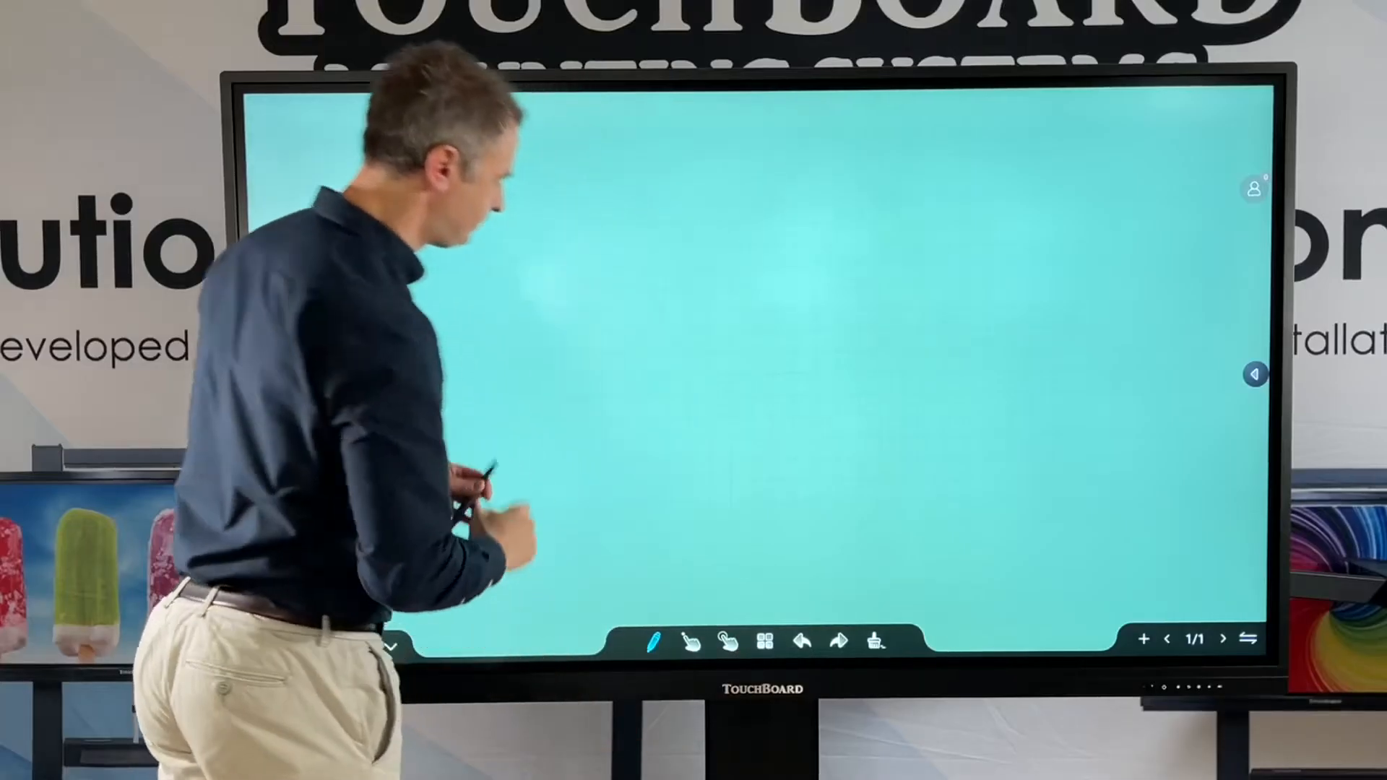
- Handwrite a green, circled 'hello' on page one and add a blank page two
{"action": "left_click", "coordinate": [653, 640]}
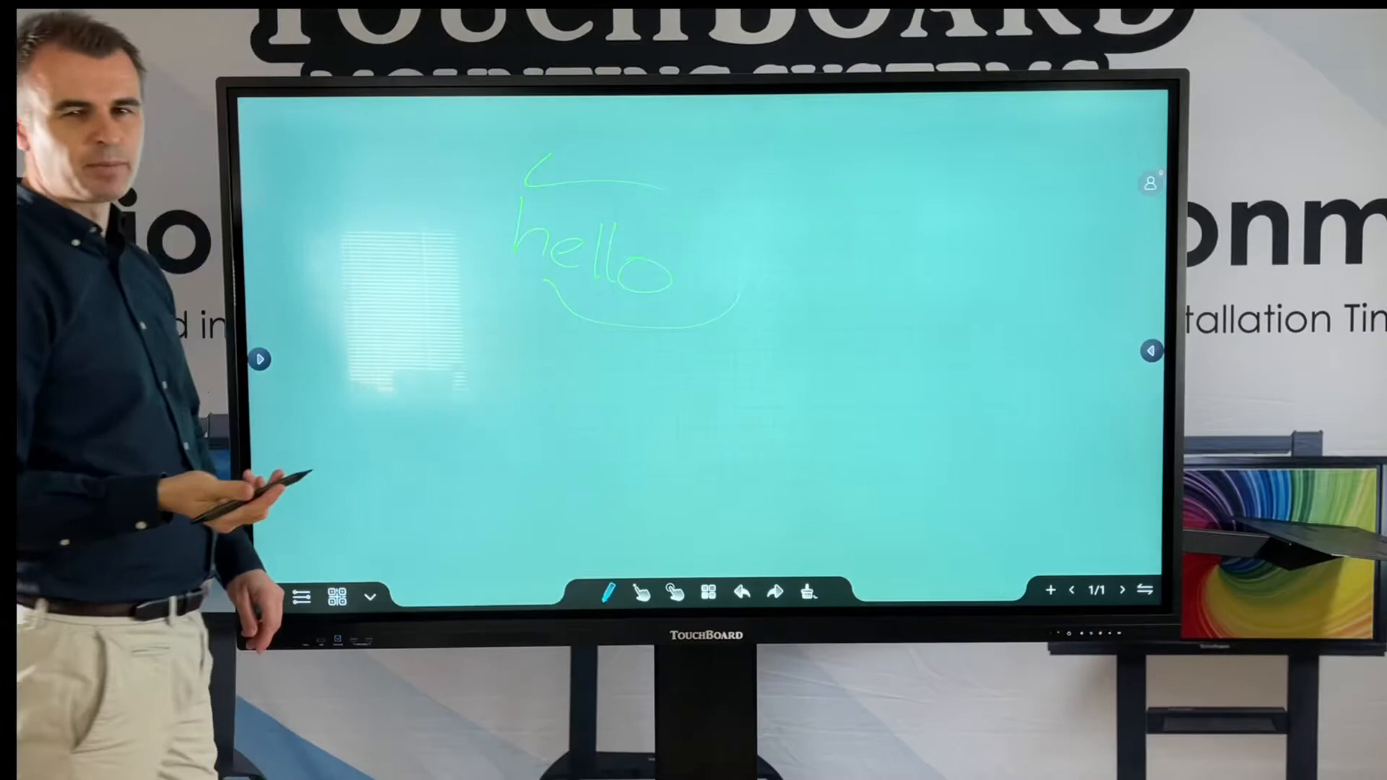
{"action": "left_click", "coordinate": [608, 593]}
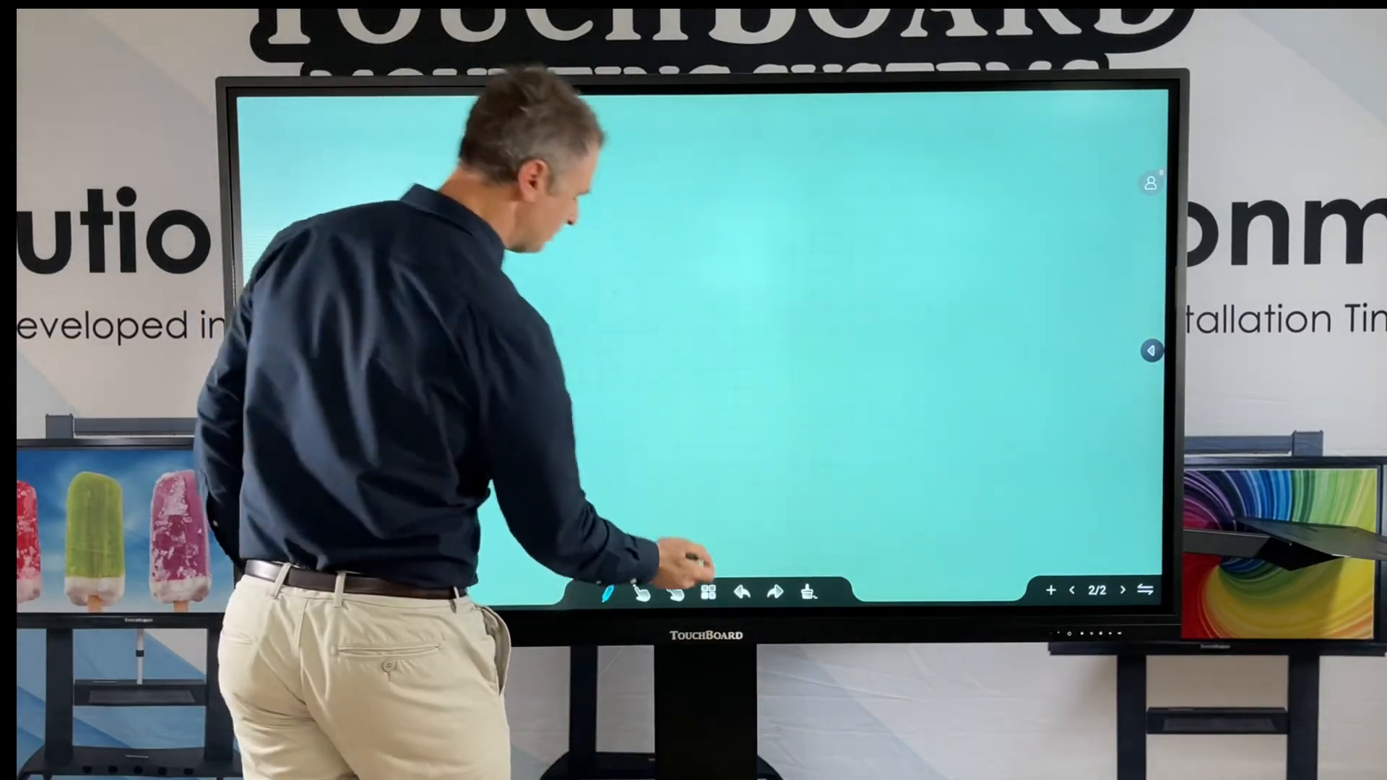
- Sketch a white triangular prism on page two and duplicate the selected sketch
{"action": "left_click", "coordinate": [708, 592]}
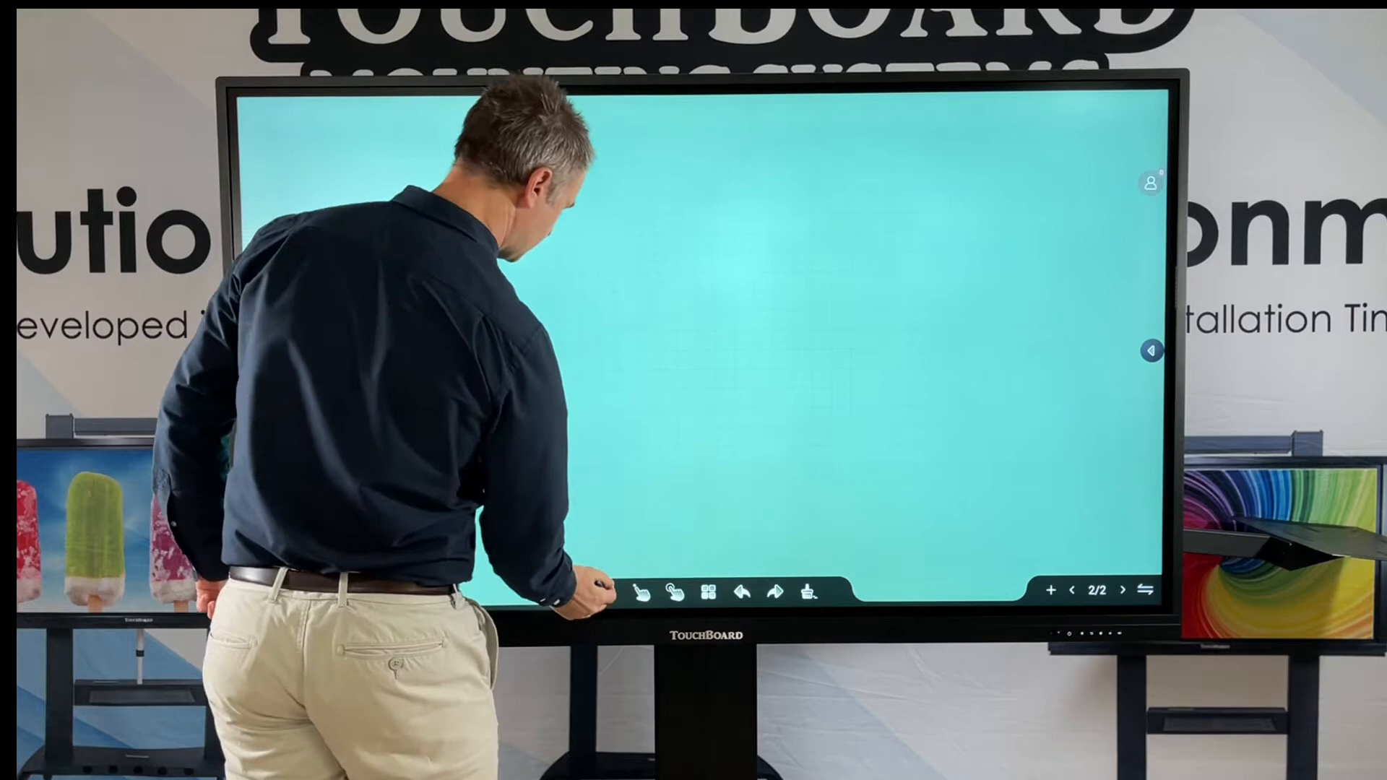
{"action": "left_click", "coordinate": [608, 594]}
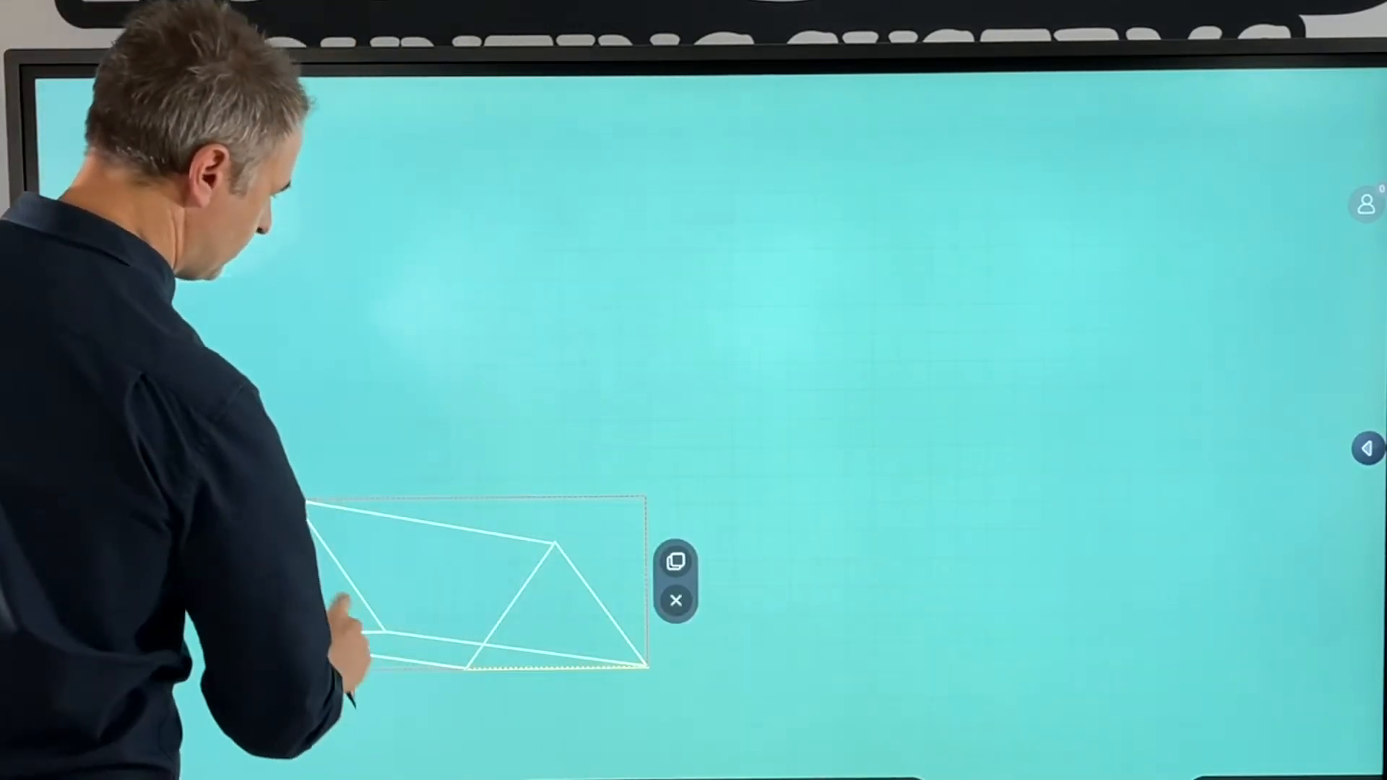
{"action": "left_click", "coordinate": [675, 564]}
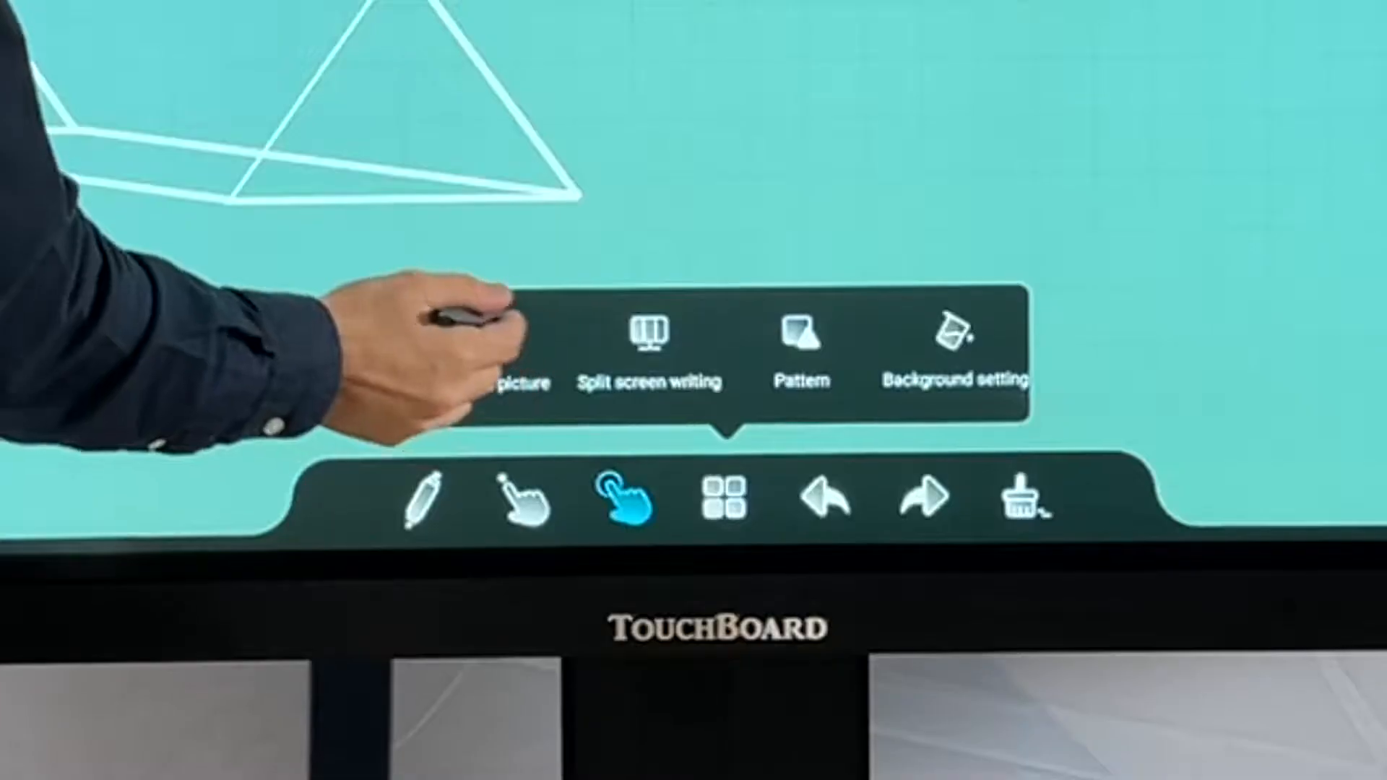
- Insert the mobile stand photo from File Manager beside the prisms and label it 'Mobile'
{"action": "left_click", "coordinate": [520, 361]}
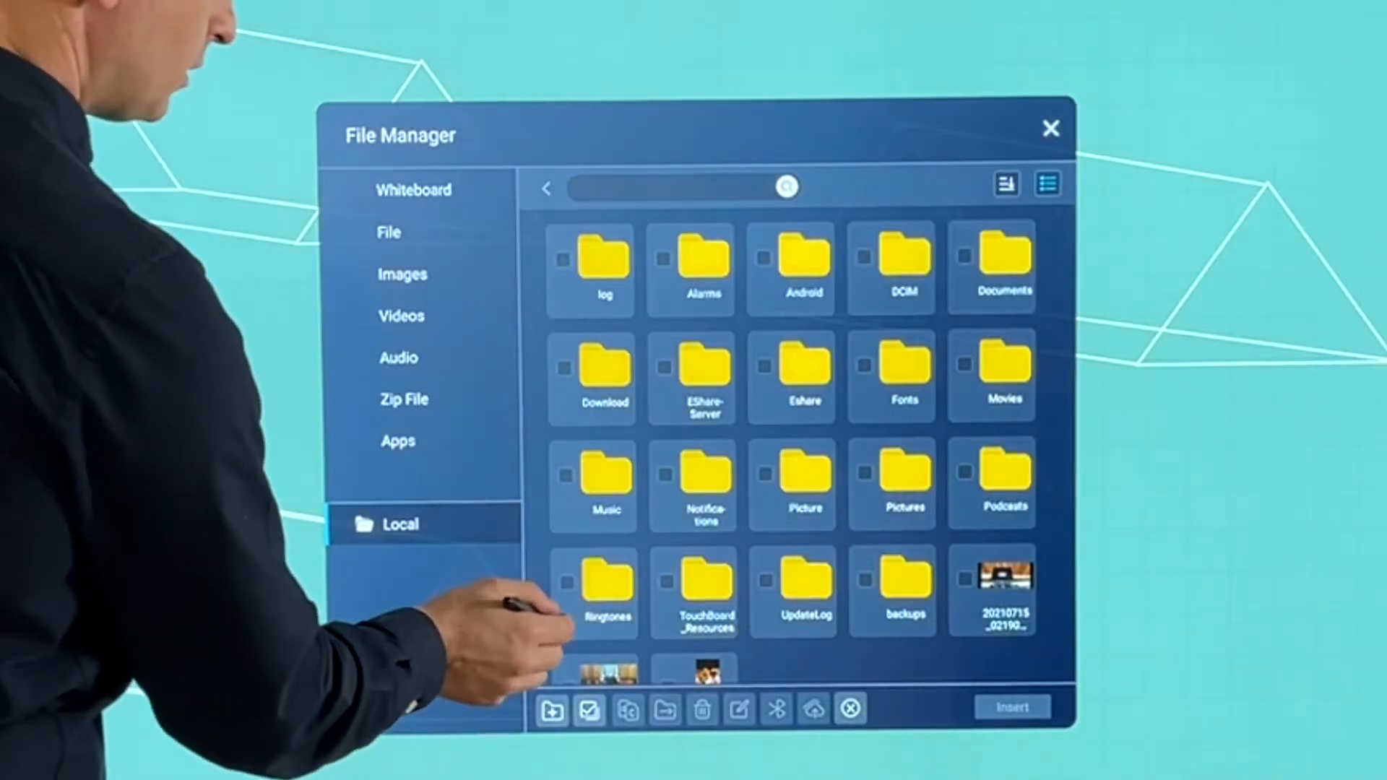
{"action": "scroll", "scroll_direction": "down", "scroll_amount": 3}
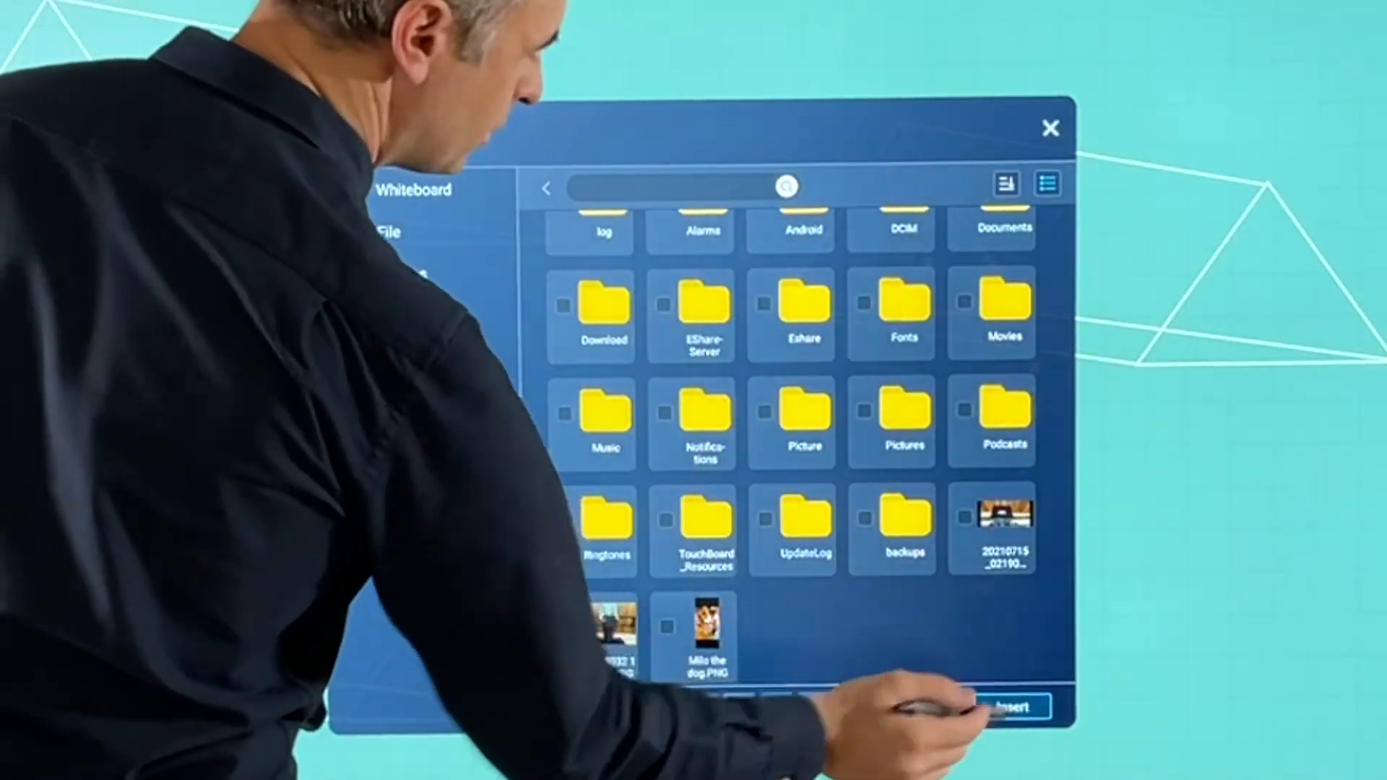
{"action": "left_click", "coordinate": [1005, 708]}
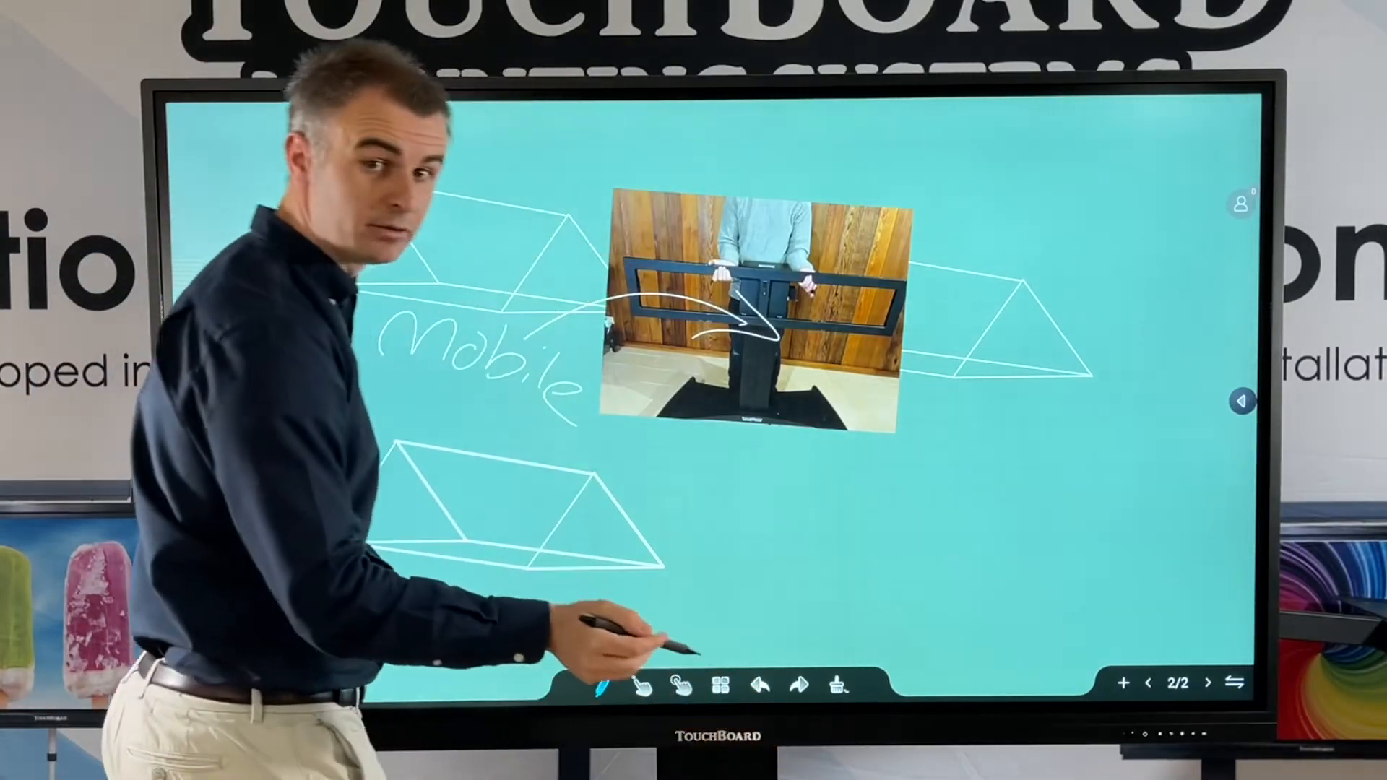
- Add a blank page three and show its background colour swatches
{"action": "left_click", "coordinate": [1217, 681]}
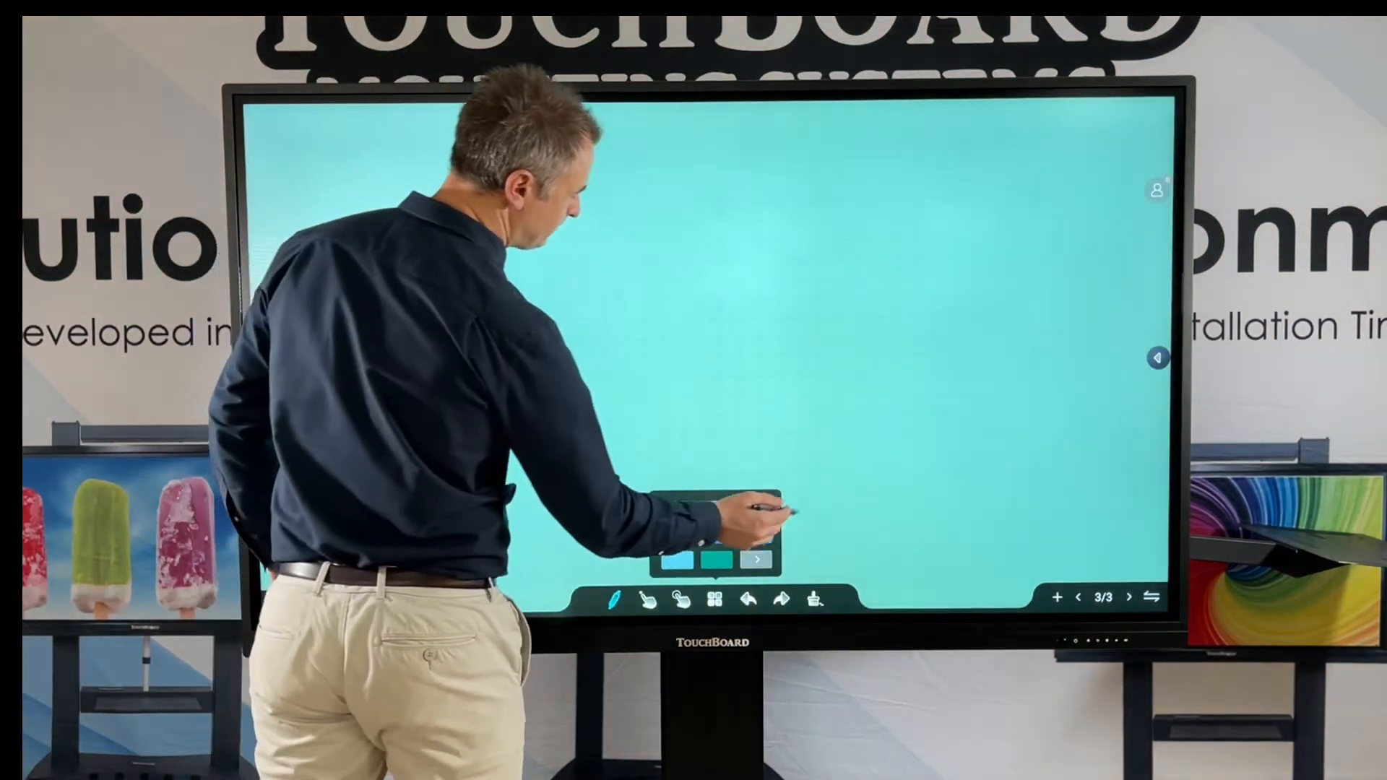
{"action": "left_click", "coordinate": [712, 598]}
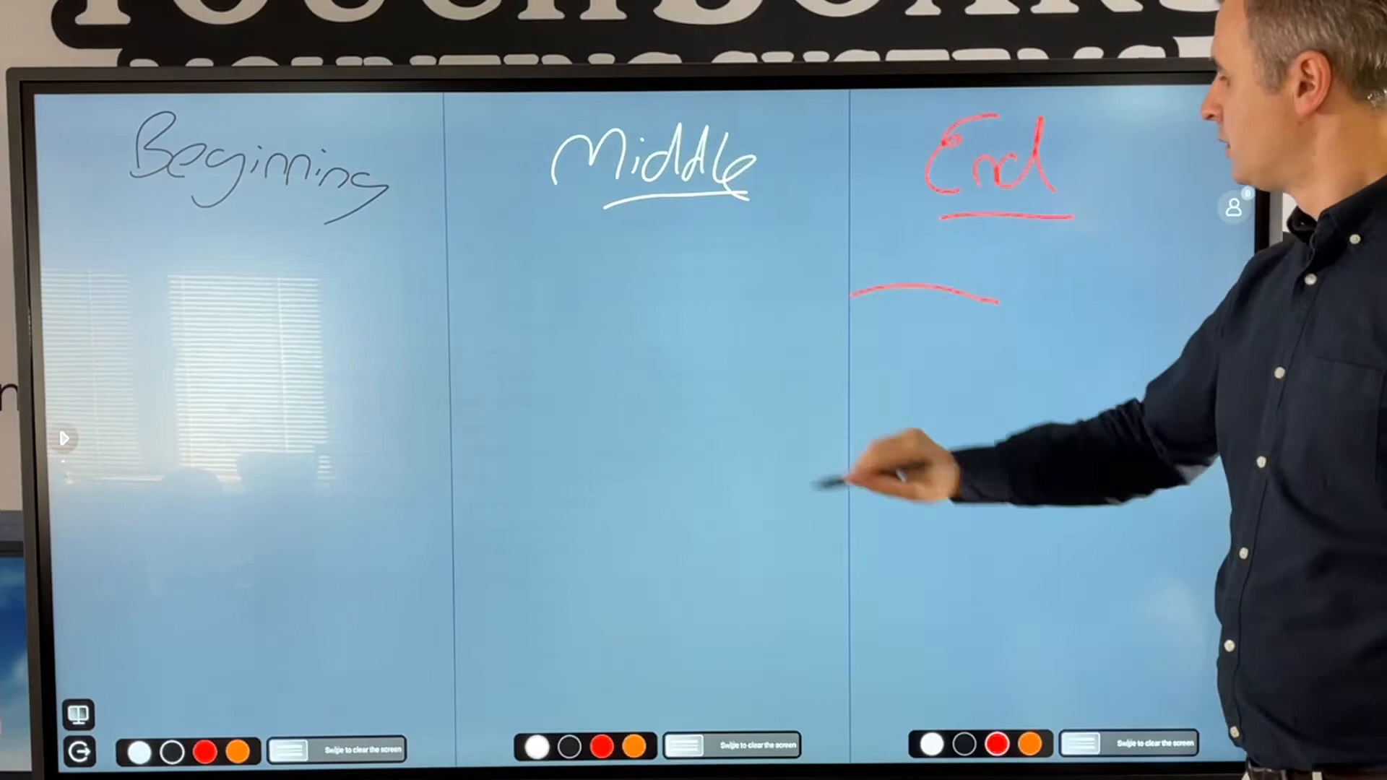
- Annotate the split-screen panes, leave split screen cleared, and list the running background apps
{"action": "left_click_drag", "start_coordinate": [814, 204], "coordinate": [774, 275]}
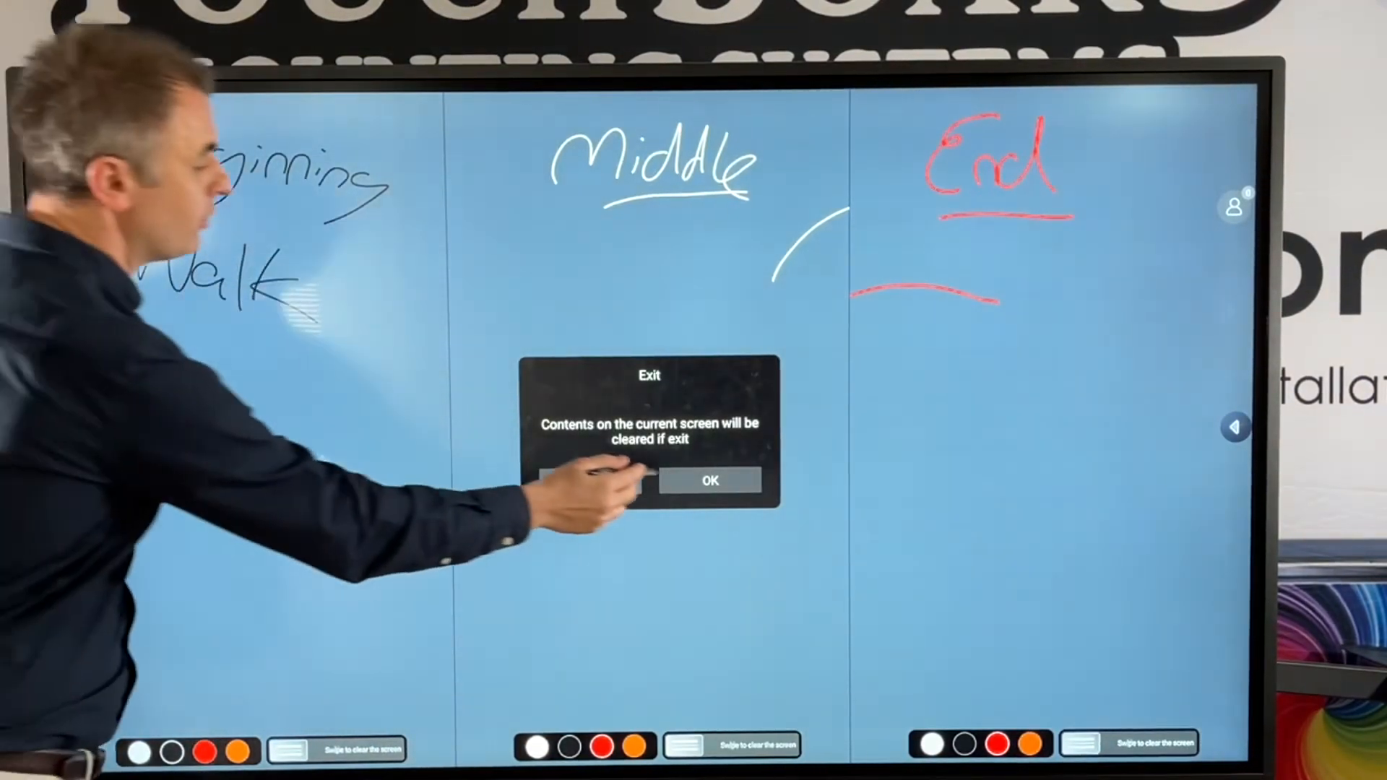
{"action": "left_click", "coordinate": [708, 479]}
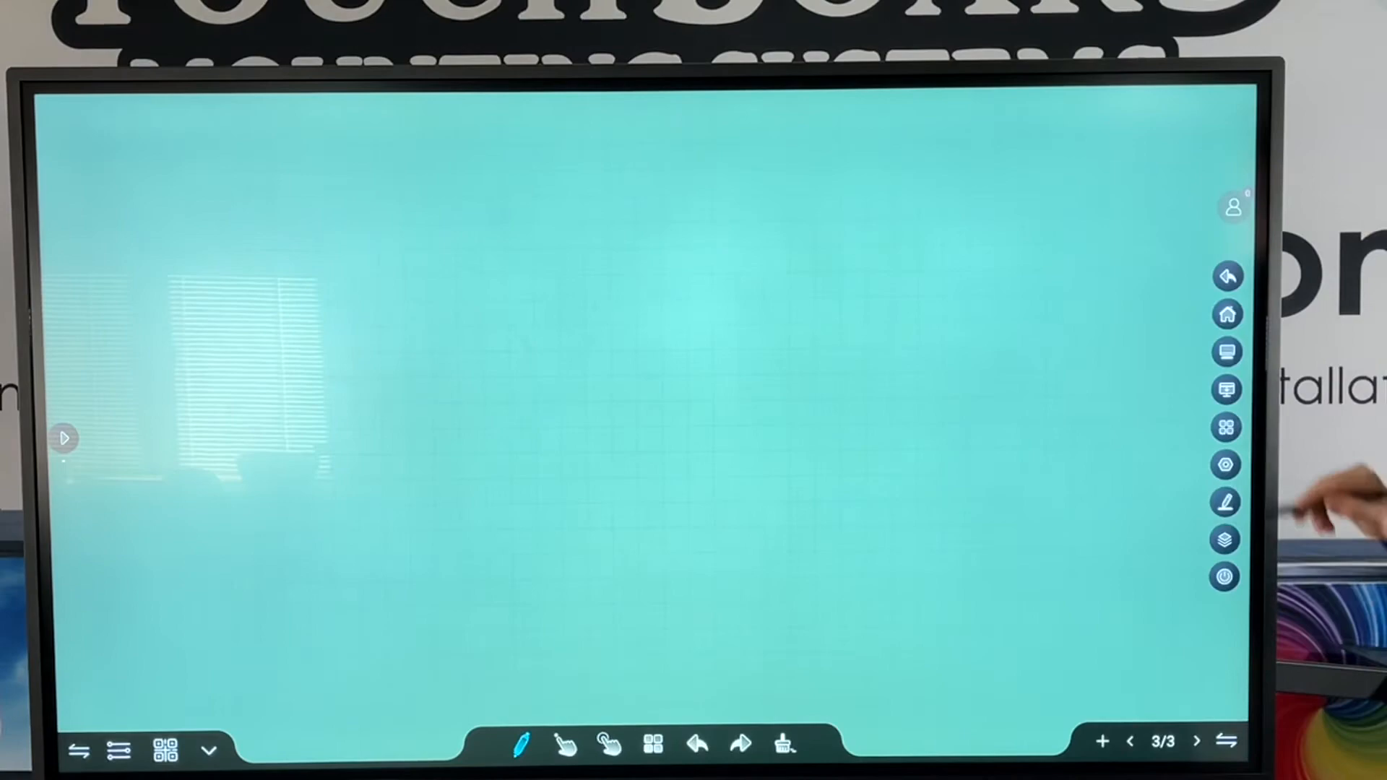
{"action": "left_click", "coordinate": [1227, 314]}
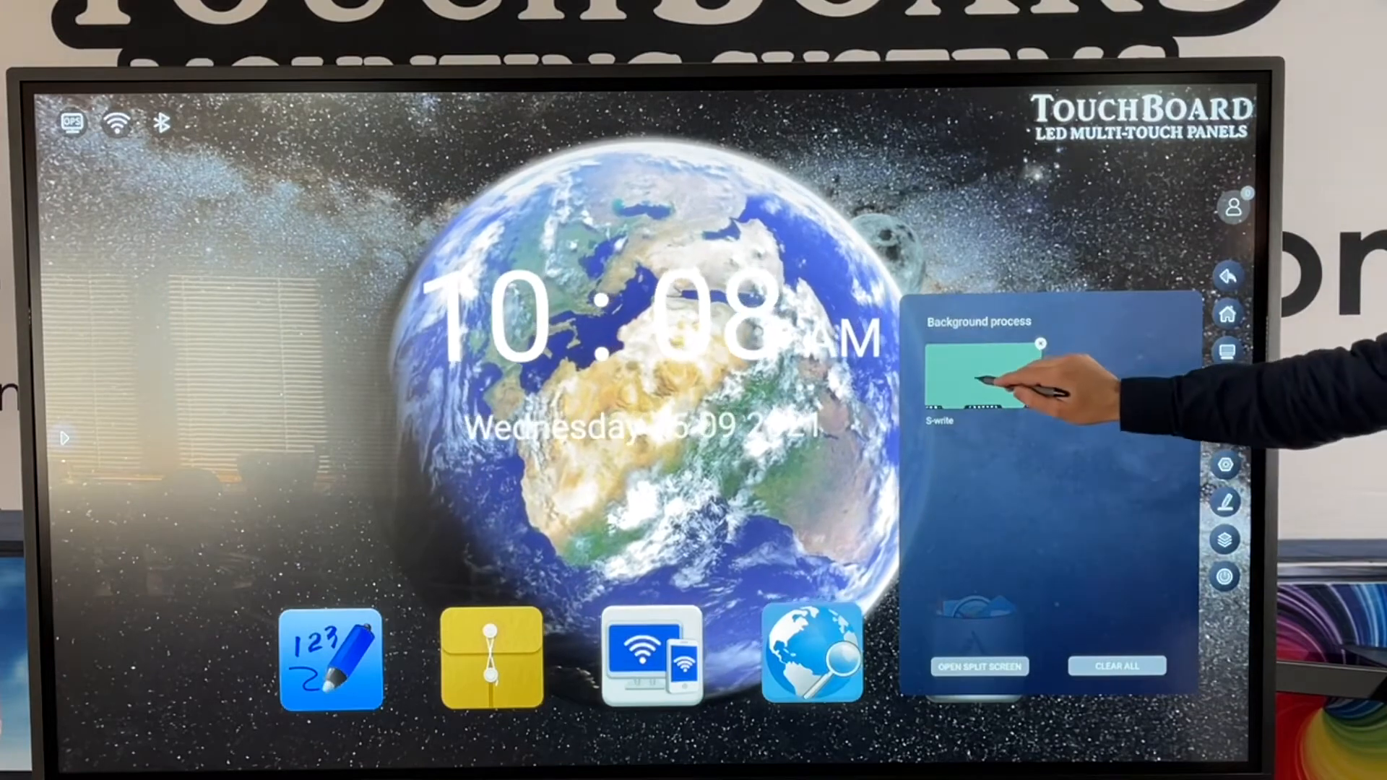
- Return to S-write from the Background process panel and handwrite an underlined 'Save'
{"action": "left_click", "coordinate": [984, 376]}
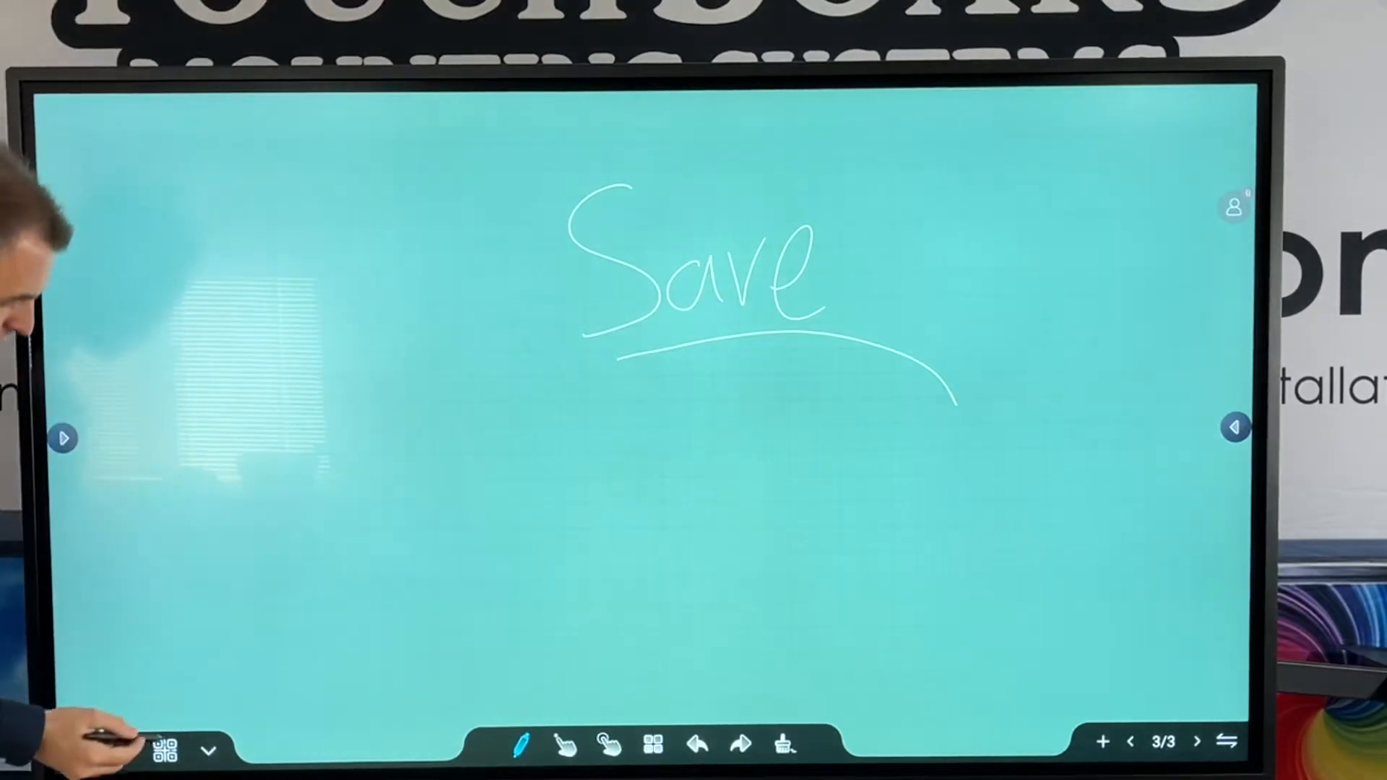
- Show the board's file menu and choose Import notes, reaching the save prompt
{"action": "left_click", "coordinate": [155, 751]}
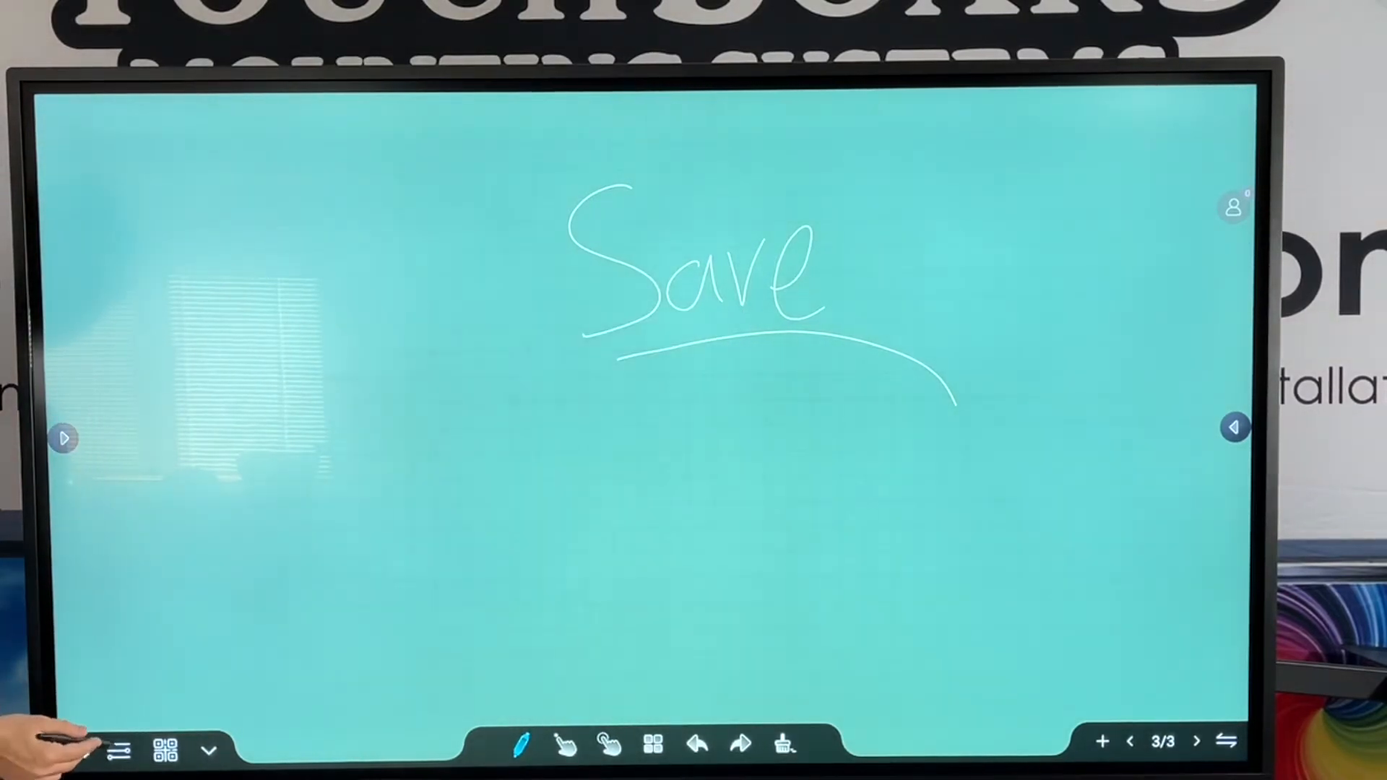
{"action": "left_click", "coordinate": [117, 750]}
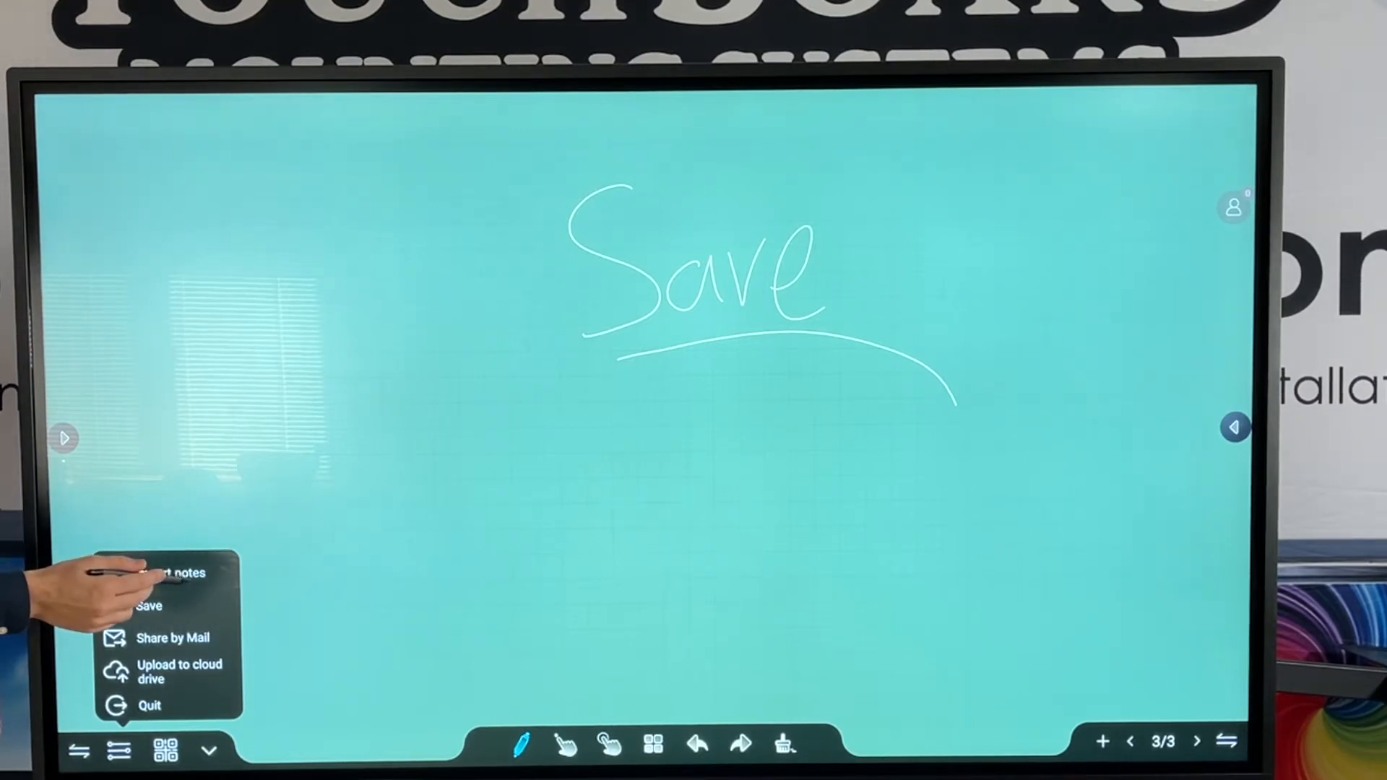
{"action": "left_click", "coordinate": [149, 607]}
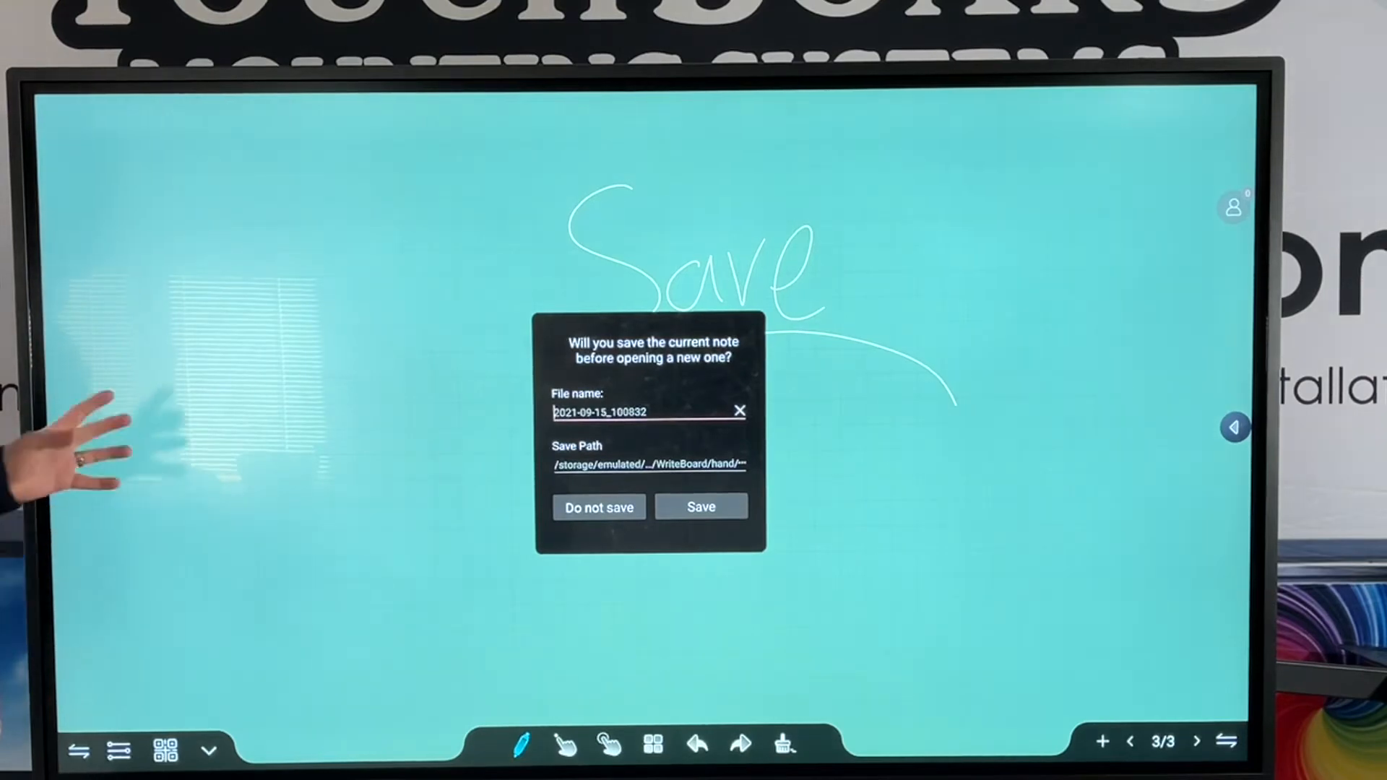
- Discard the current note and import a previously saved board from File Manager
{"action": "left_click", "coordinate": [599, 508]}
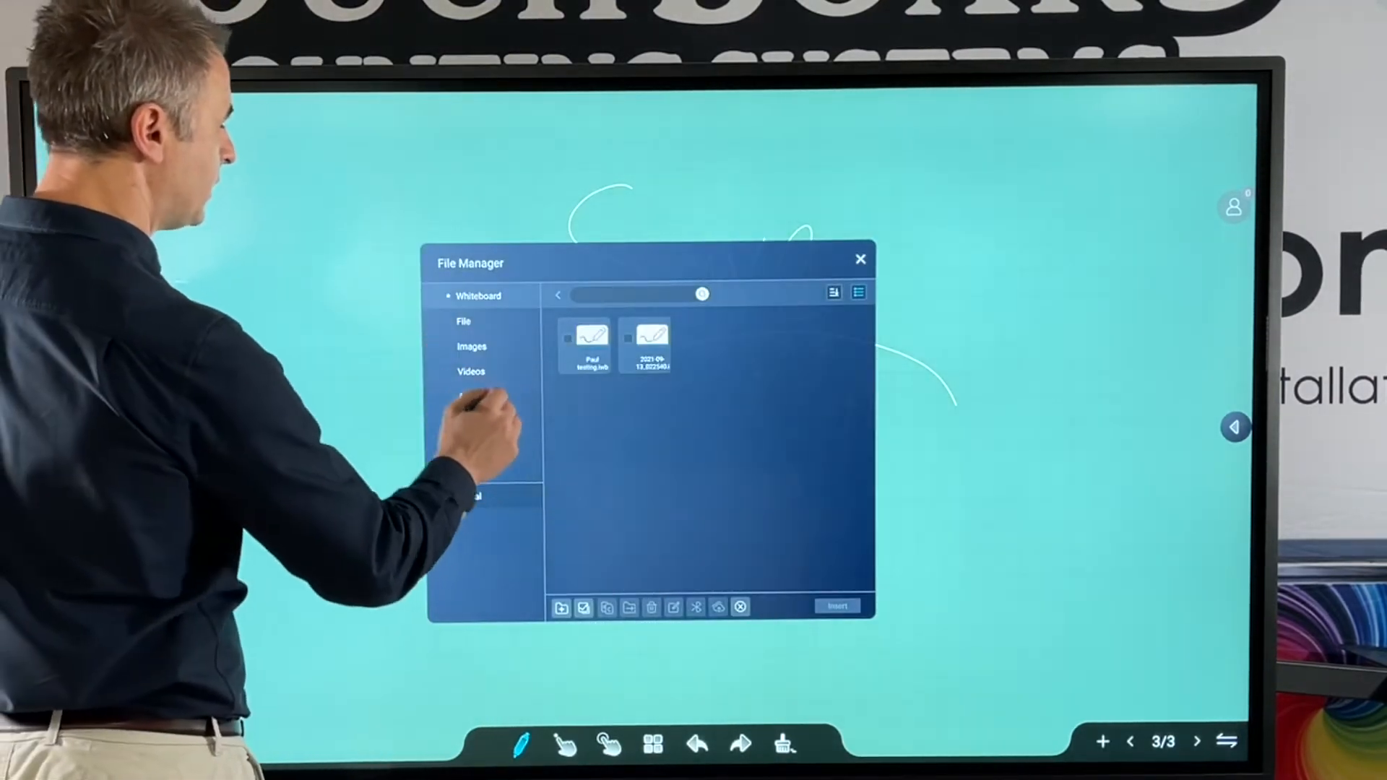
{"action": "left_click", "coordinate": [568, 338]}
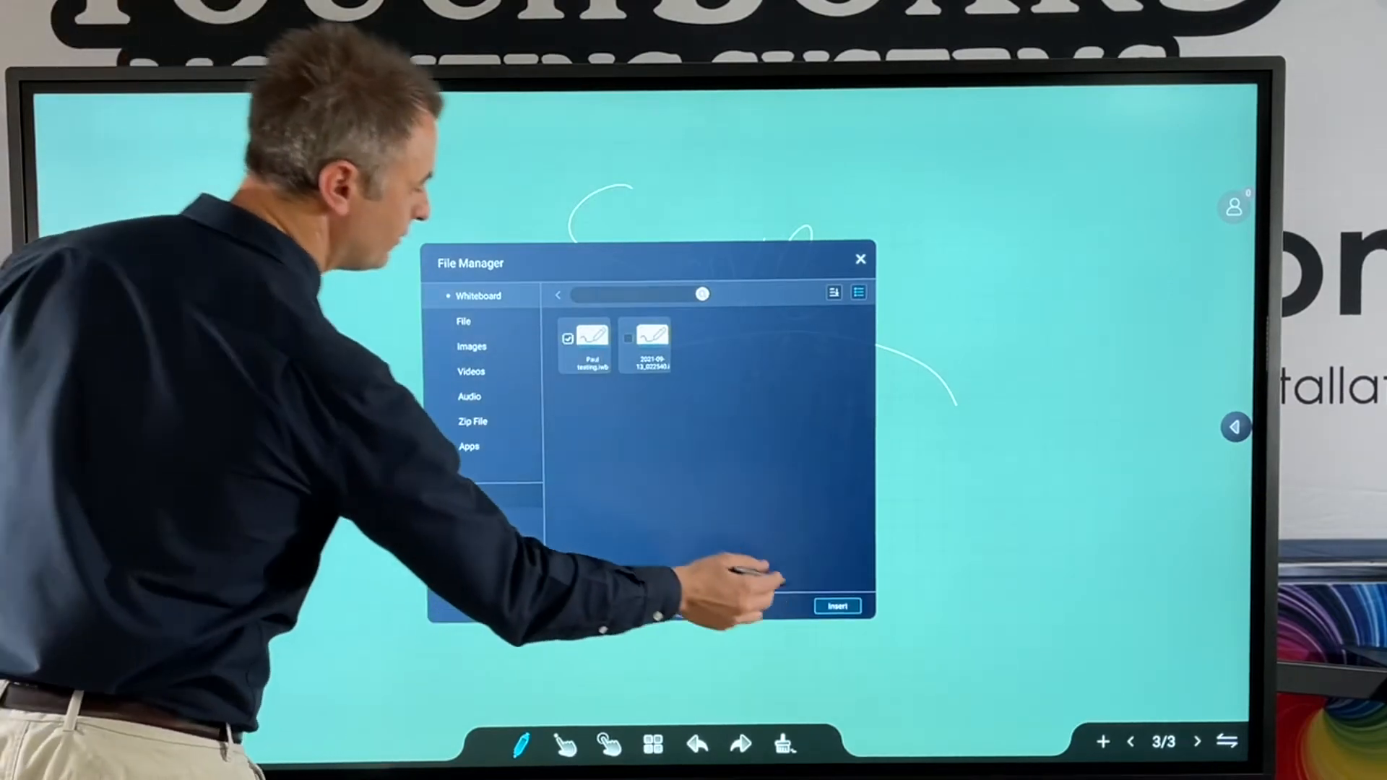
{"action": "left_click", "coordinate": [836, 605]}
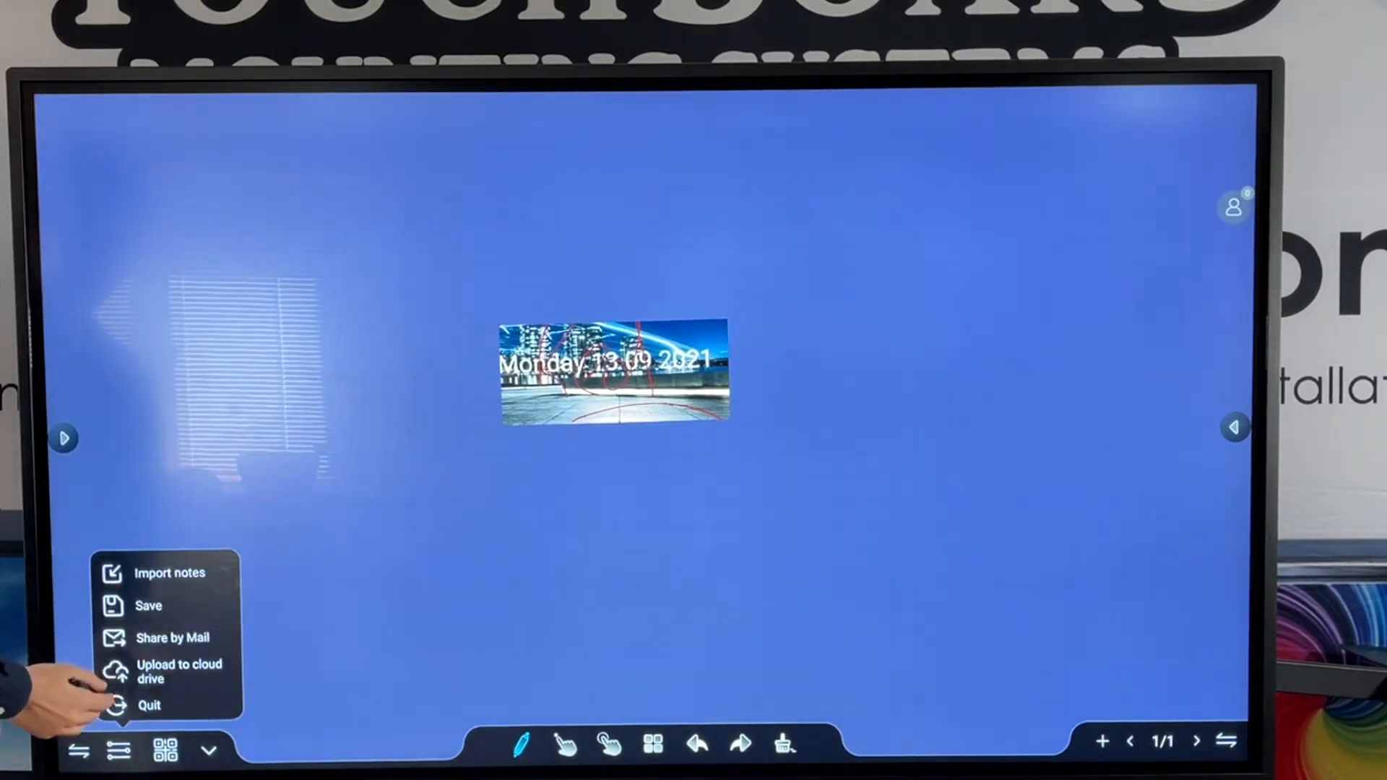
- Quit the whiteboard without saving, returning to the TouchBoard home screen
{"action": "left_click", "coordinate": [150, 705]}
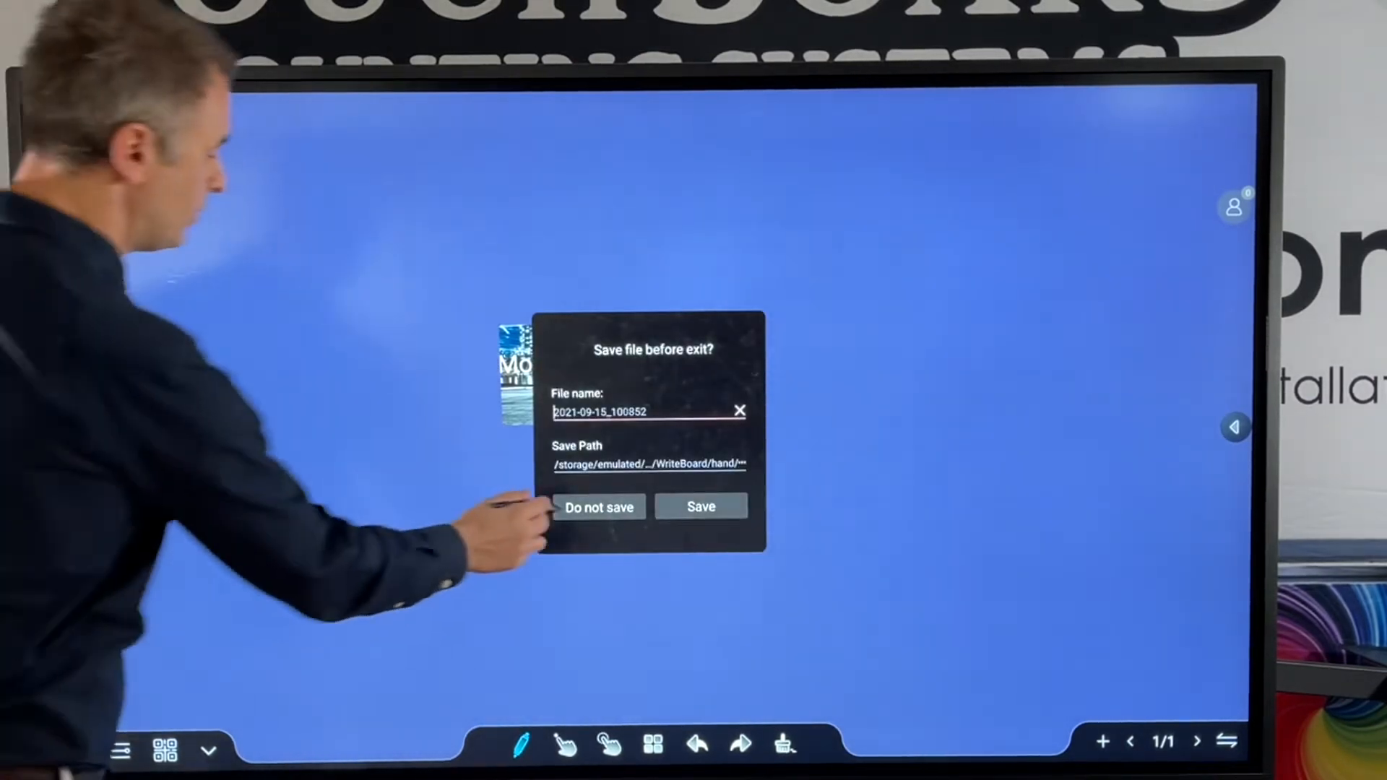
{"action": "left_click", "coordinate": [598, 506]}
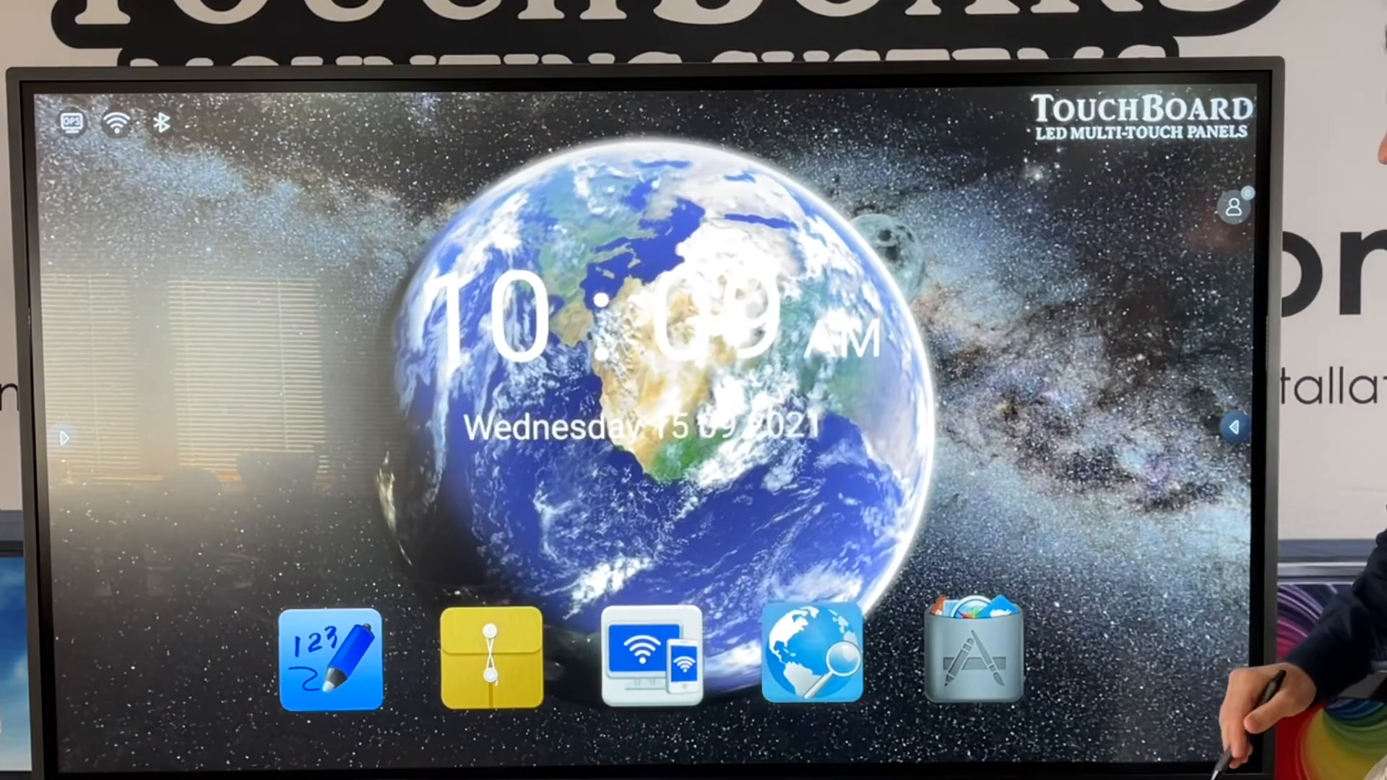
- Launch World Map from the full app list
{"action": "left_click", "coordinate": [972, 655]}
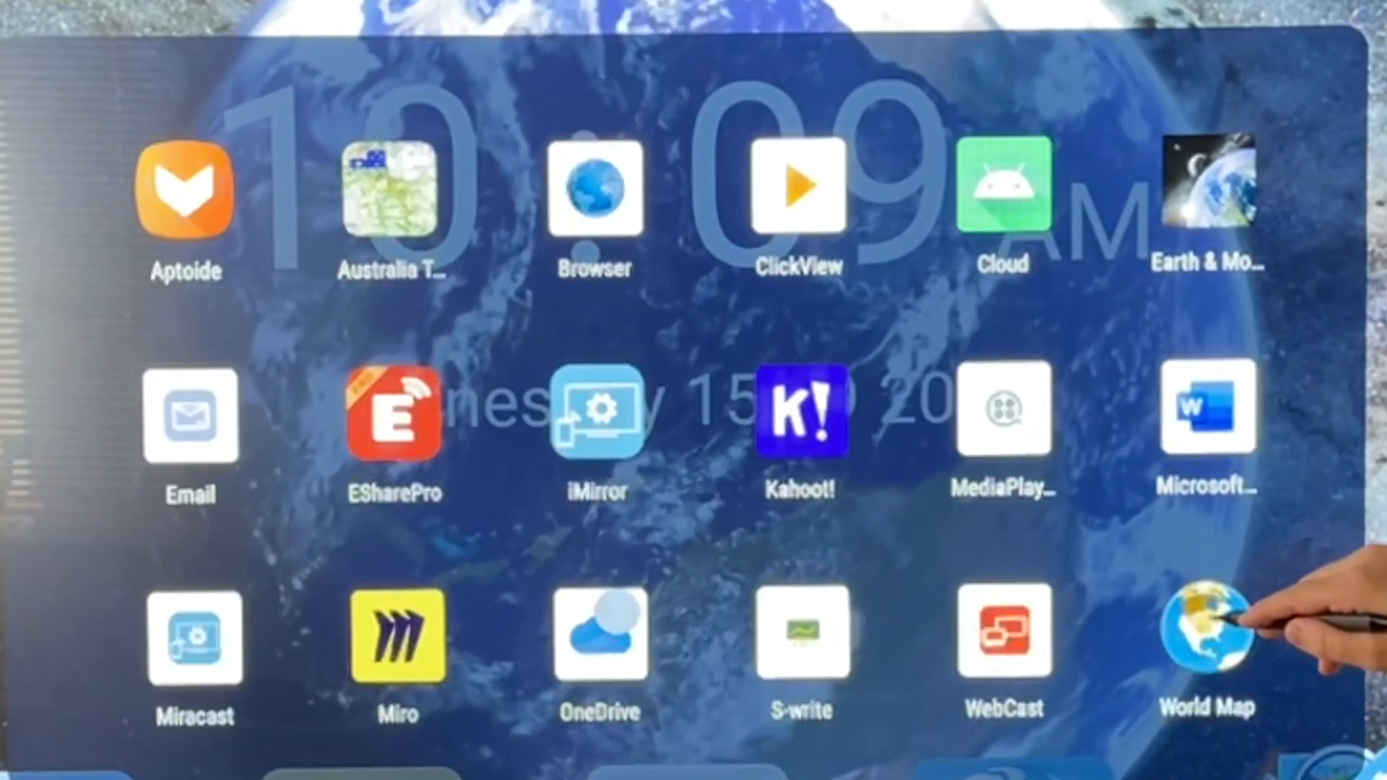
{"action": "left_click", "coordinate": [1205, 634]}
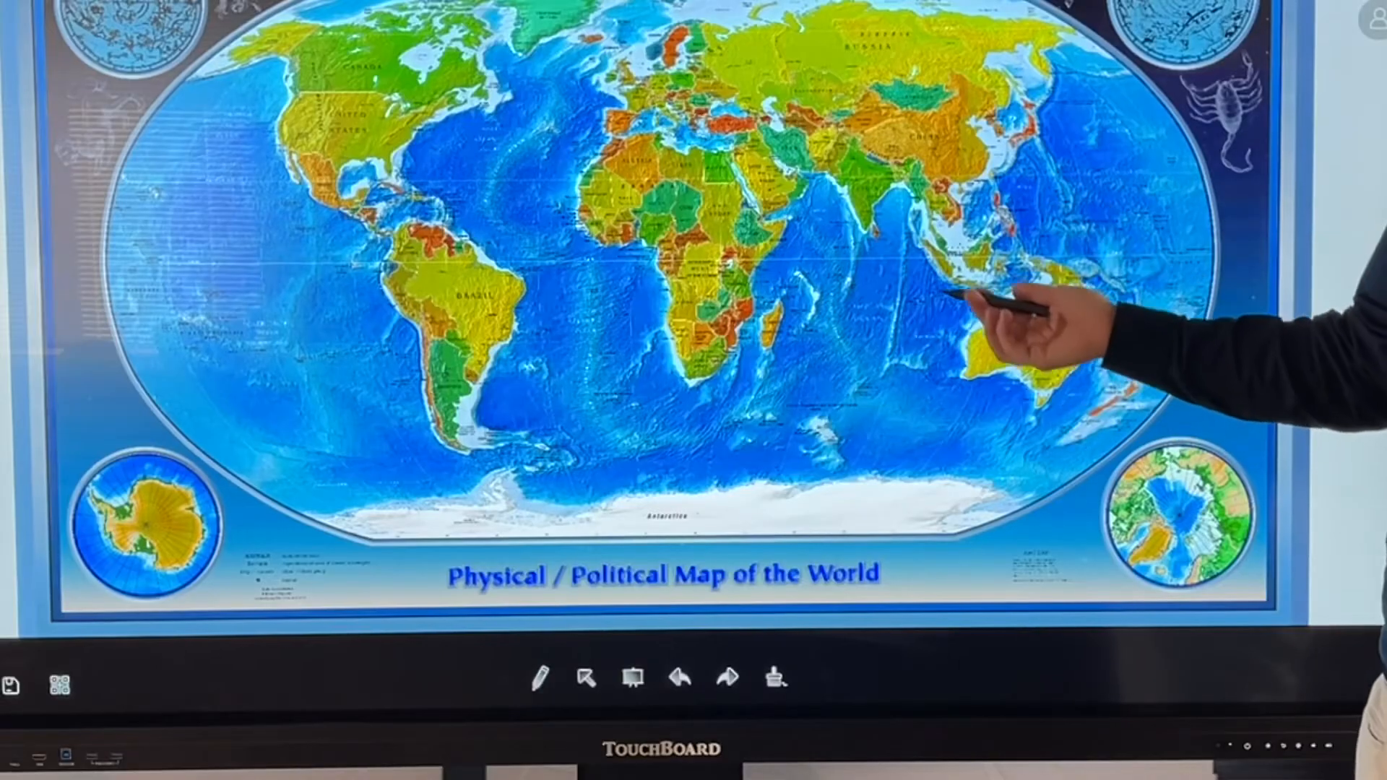
- Zoom the world map in on Indonesia and the eastern Indian Ocean
{"action": "left_click", "coordinate": [539, 680]}
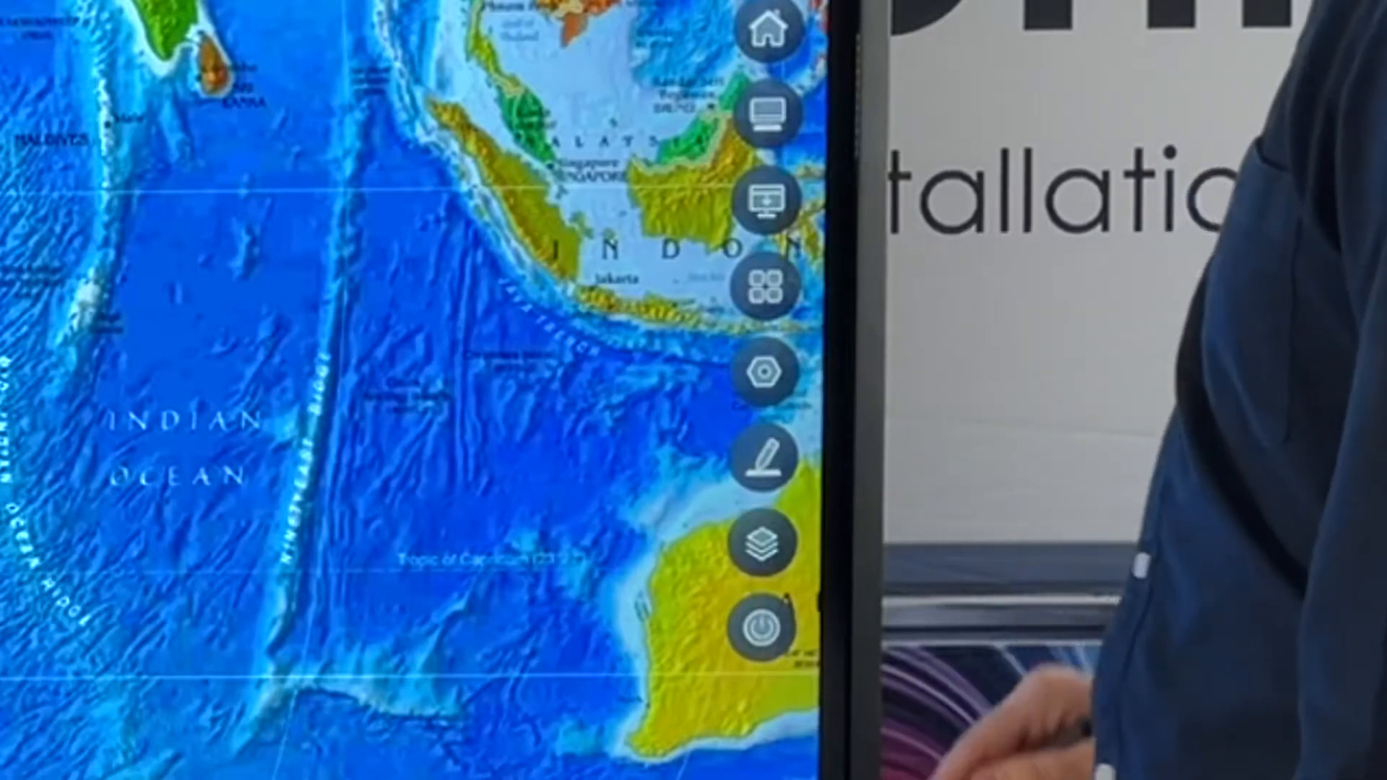
- Pair World Map with a new Miro board in split screen from the background process list
{"action": "left_click", "coordinate": [765, 288]}
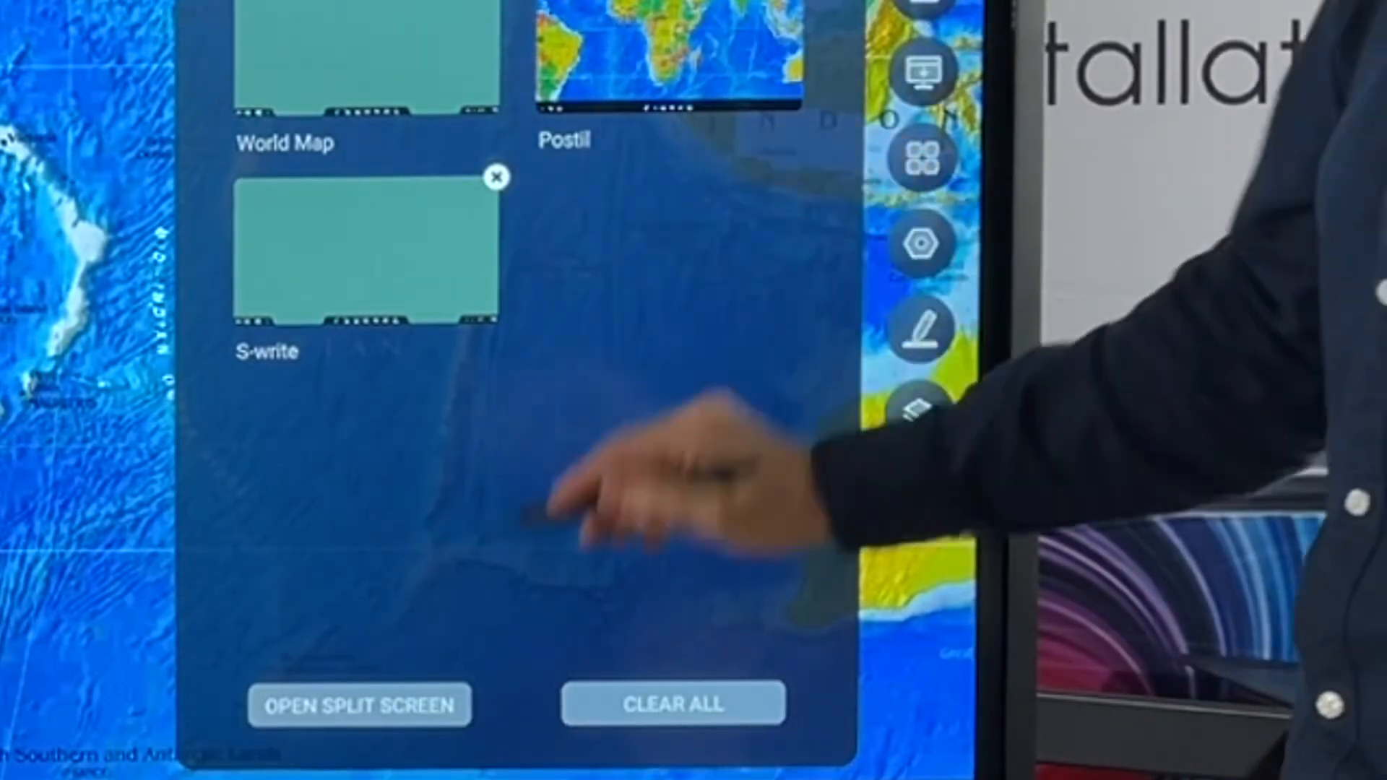
{"action": "left_click", "coordinate": [360, 704]}
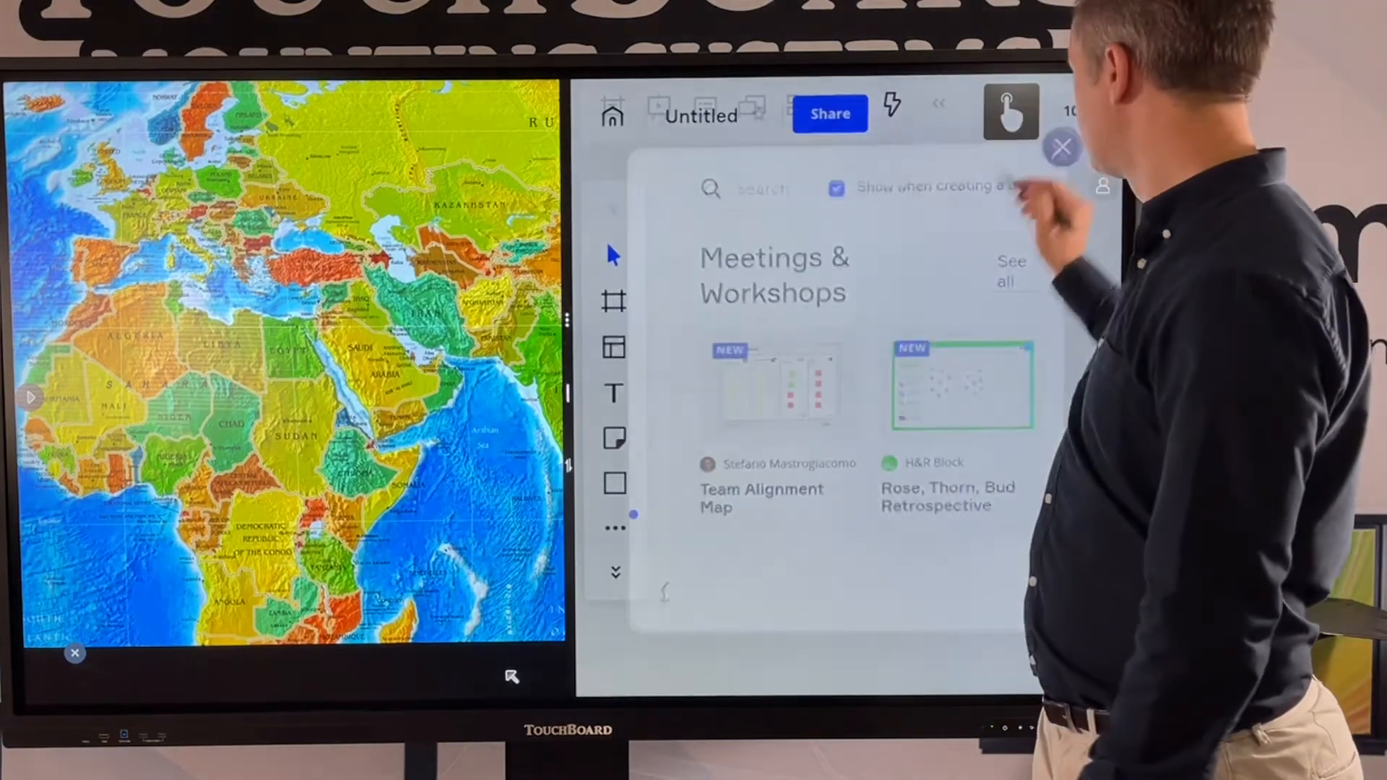
- Dismiss Miro's template picker and handwrite "Europe?" above the typed "Where is Europe?"
{"action": "left_click", "coordinate": [1061, 147]}
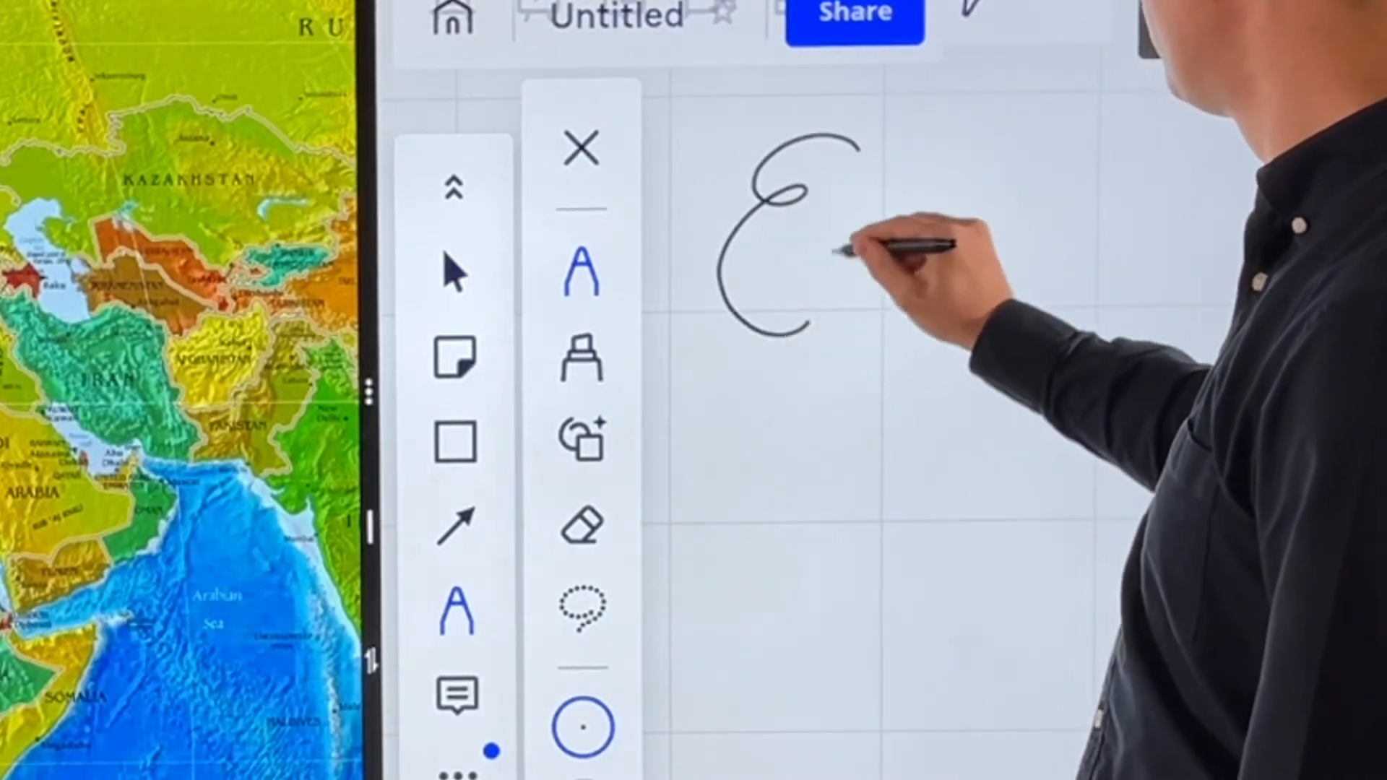
{"action": "left_click_drag", "start_coordinate": [841, 247], "coordinate": [1062, 247]}
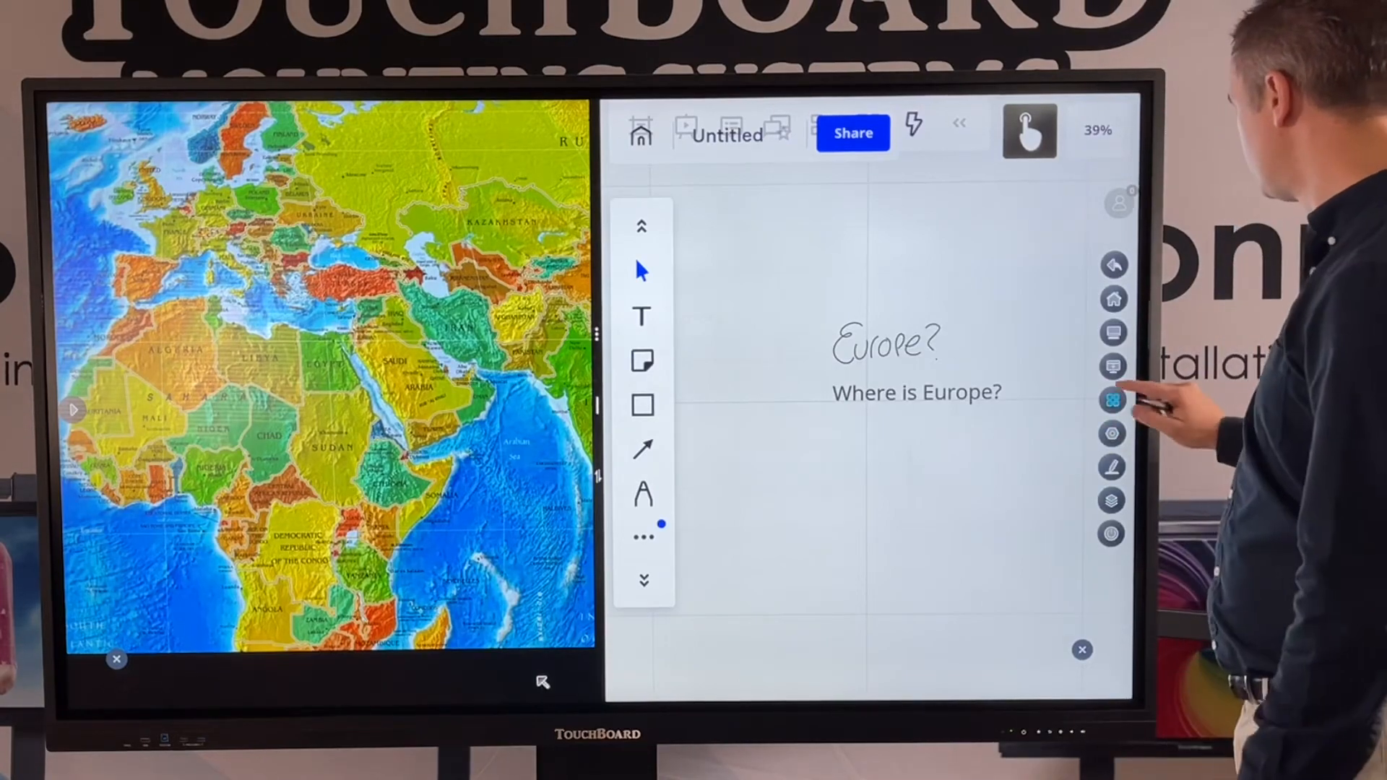
- Bring up the Stopwatch from Utilities over the split screen and set it to nine seconds
{"action": "left_click", "coordinate": [1112, 400]}
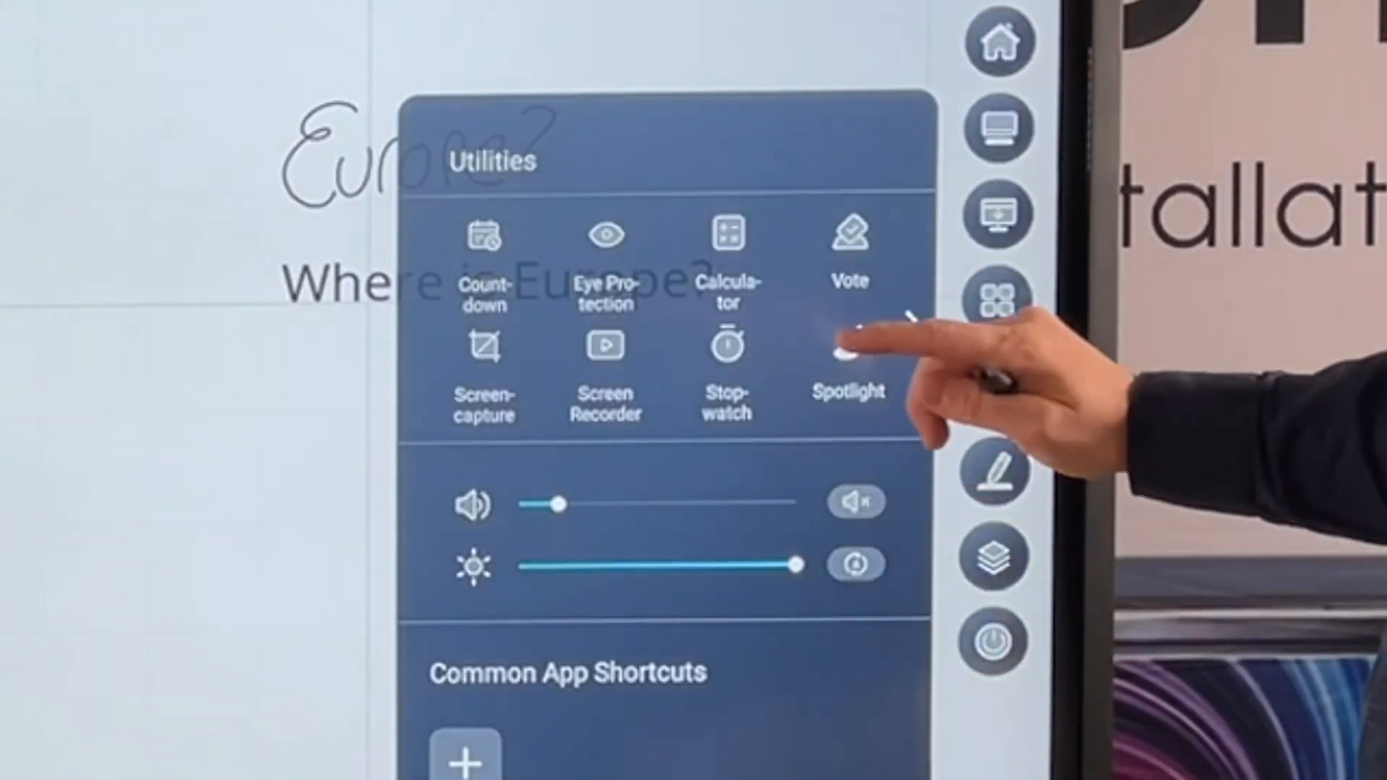
{"action": "left_click", "coordinate": [848, 349]}
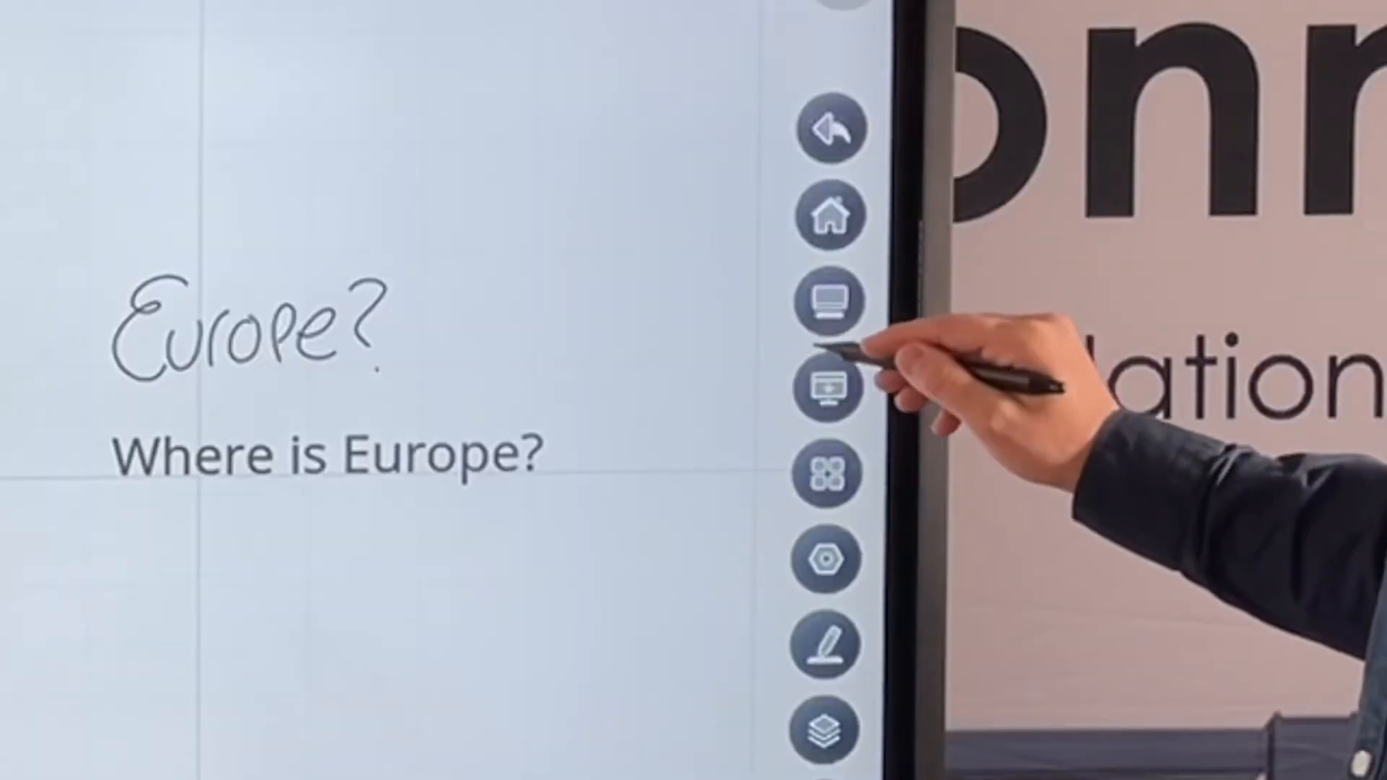
{"action": "left_click", "coordinate": [827, 474]}
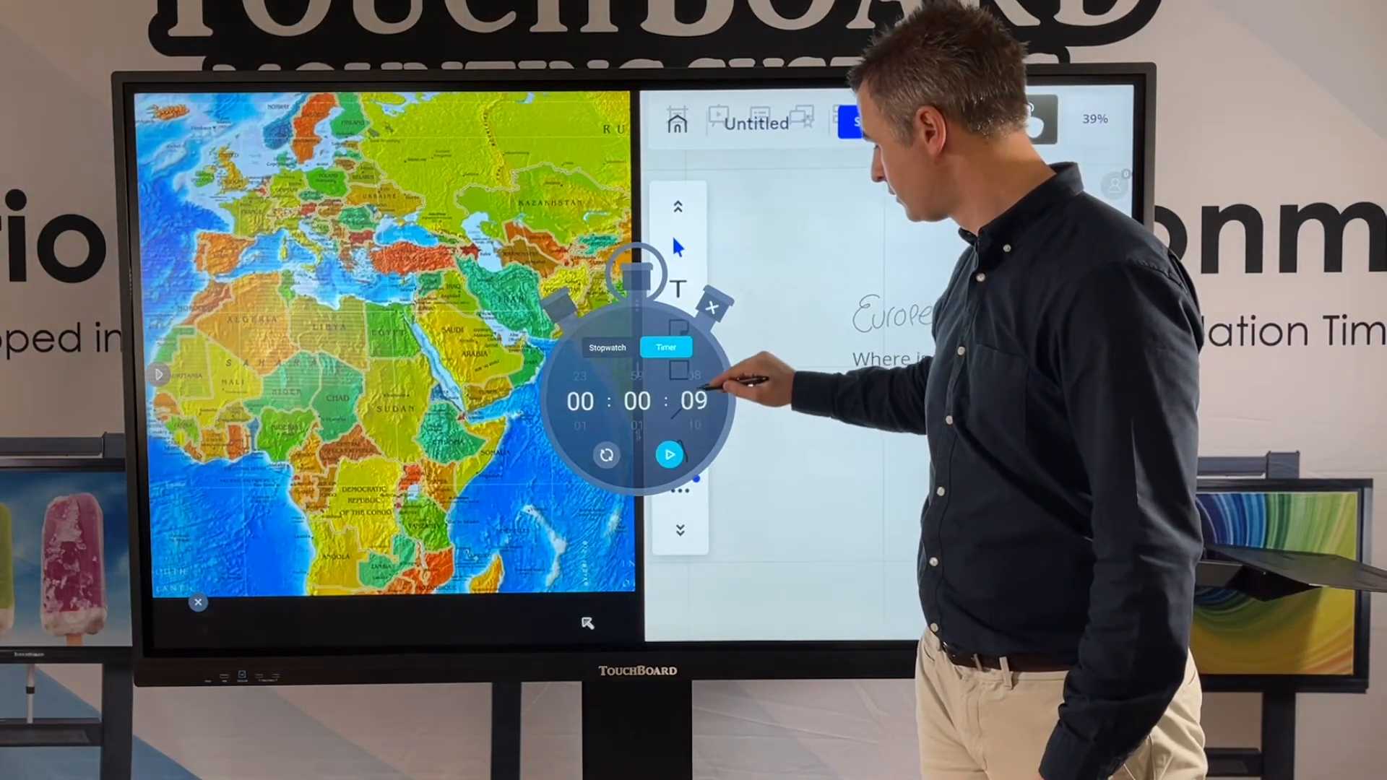
- Start the nine-second countdown and close the timer when it finishes
{"action": "left_click", "coordinate": [669, 455]}
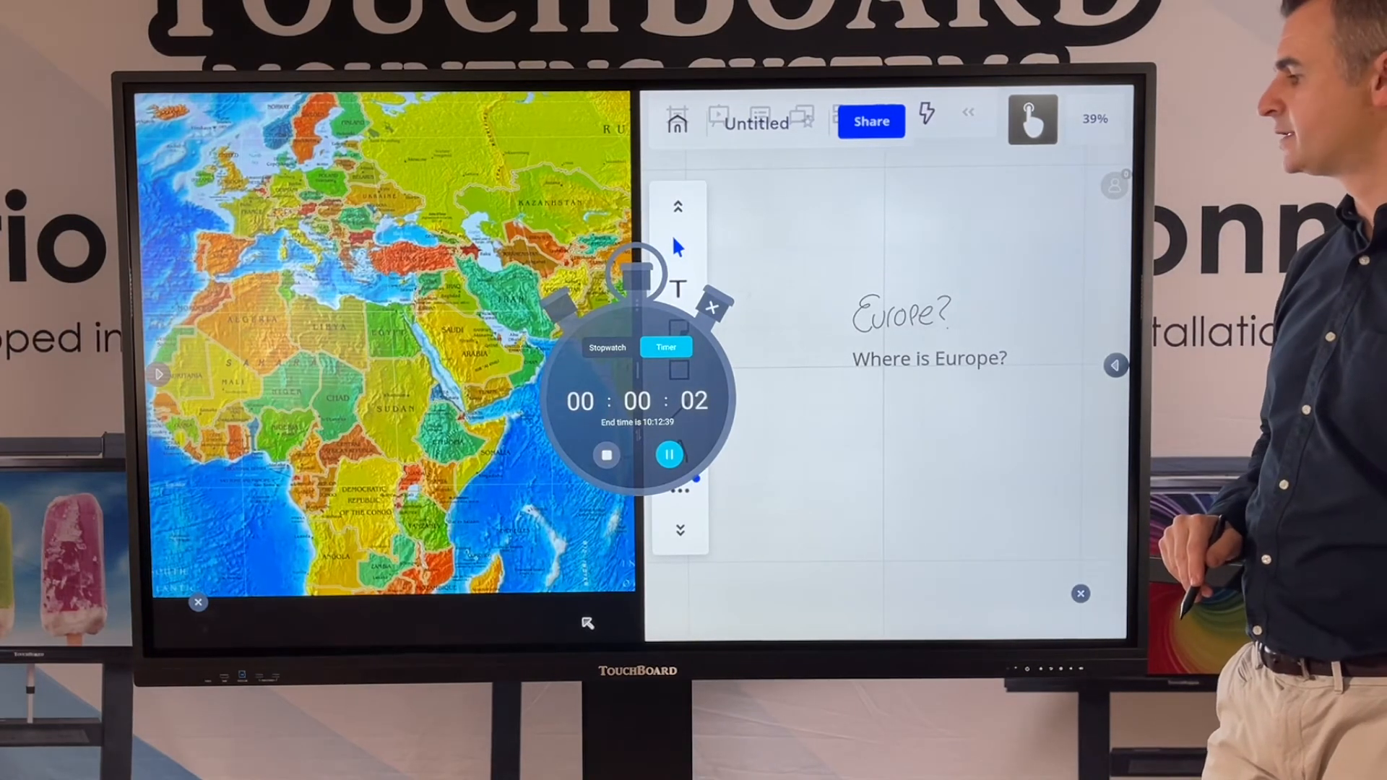
{"action": "left_click", "coordinate": [669, 455]}
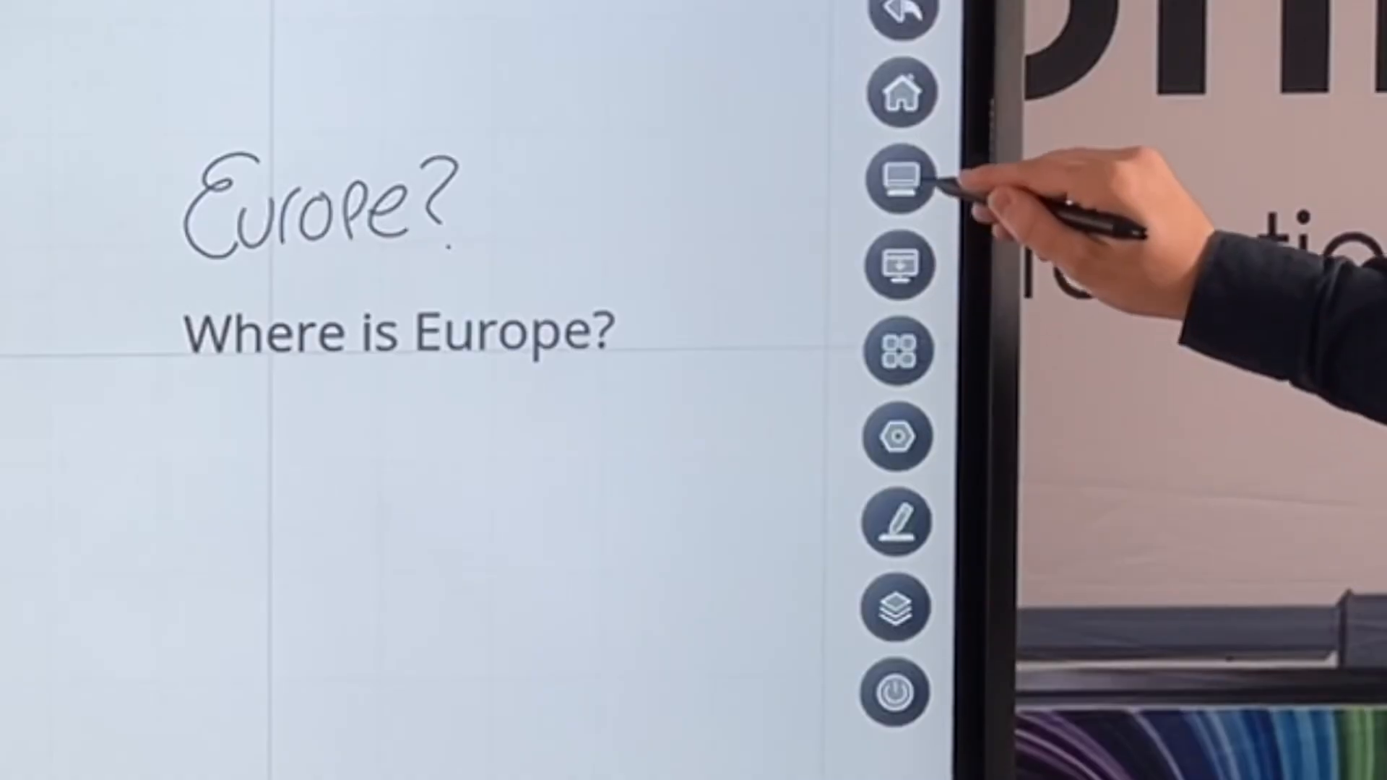
- Close split screen from Source Preview and switch the display to the OPS Windows source
{"action": "left_click", "coordinate": [900, 176]}
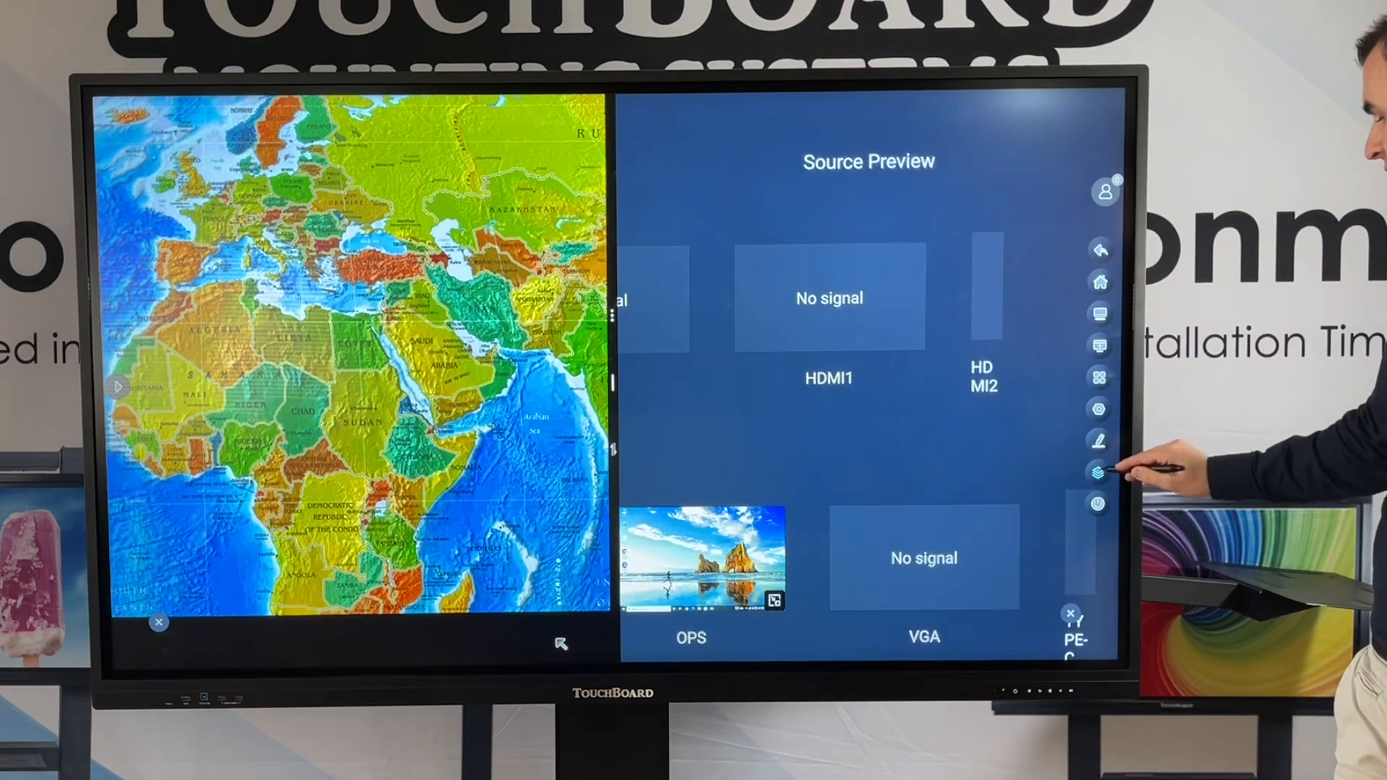
{"action": "left_click", "coordinate": [1098, 471]}
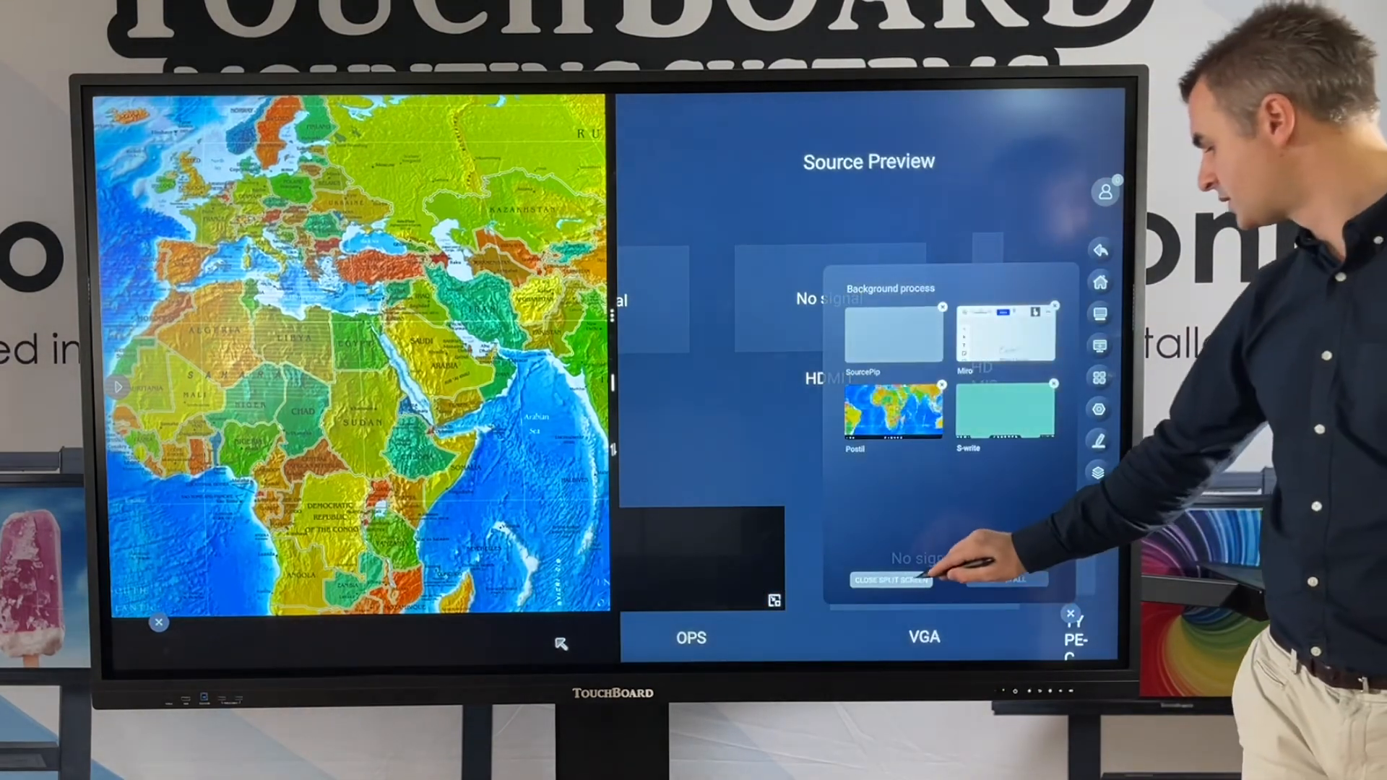
{"action": "left_click", "coordinate": [890, 581]}
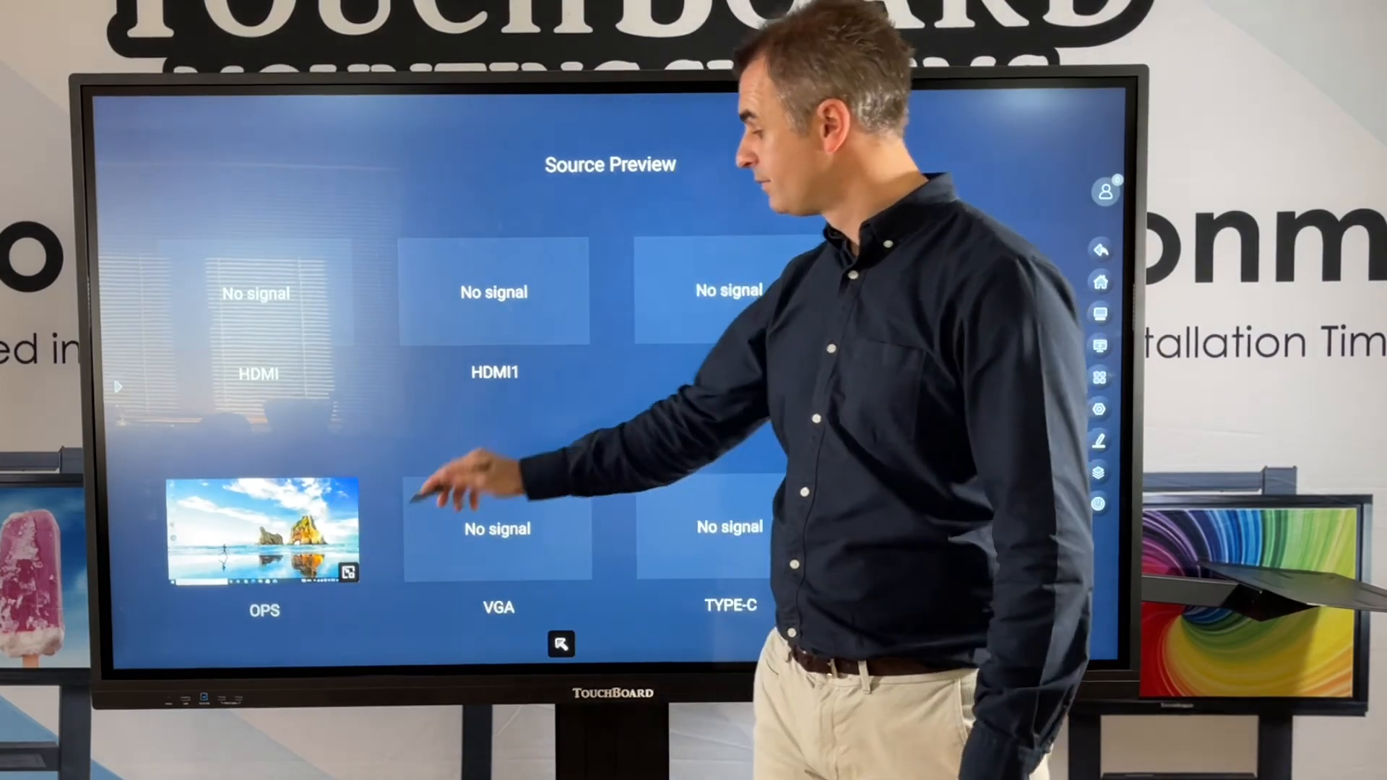
{"action": "left_click", "coordinate": [263, 526]}
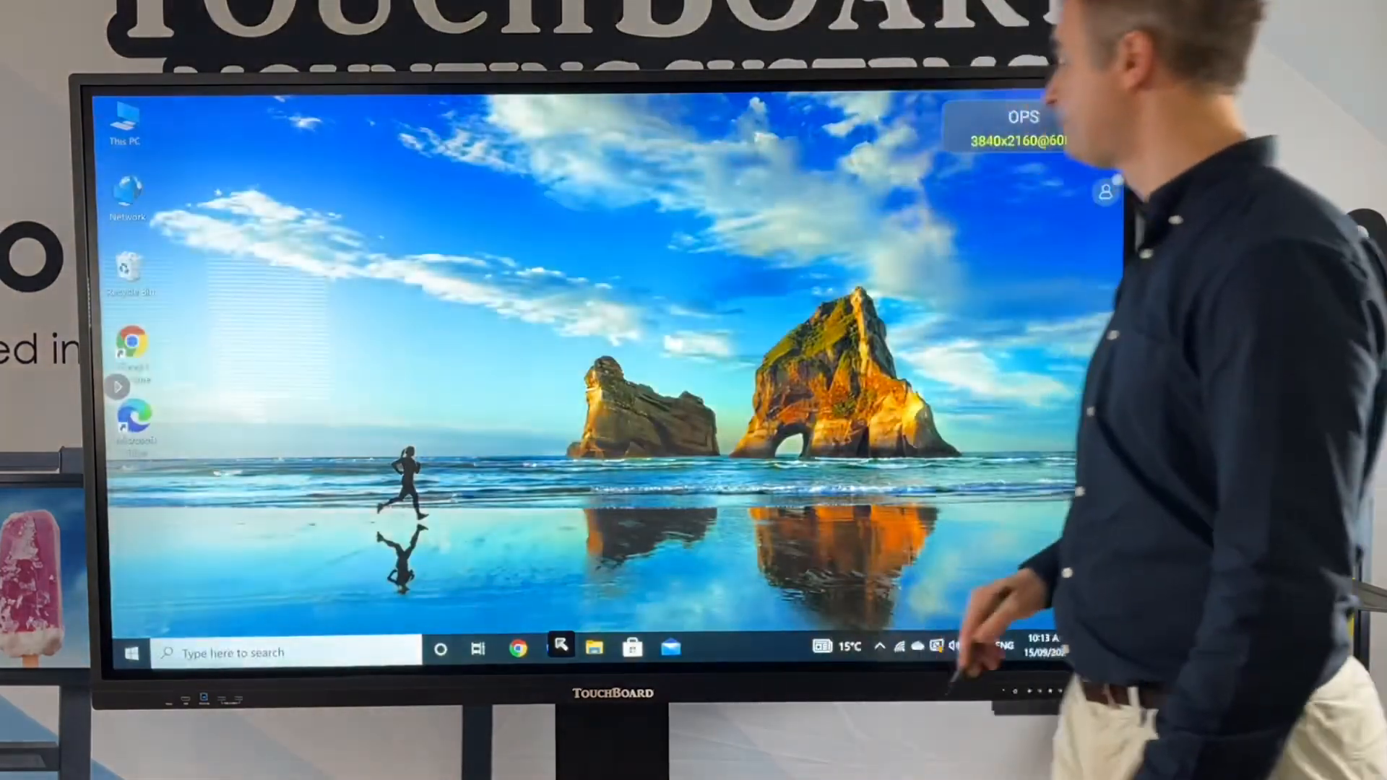